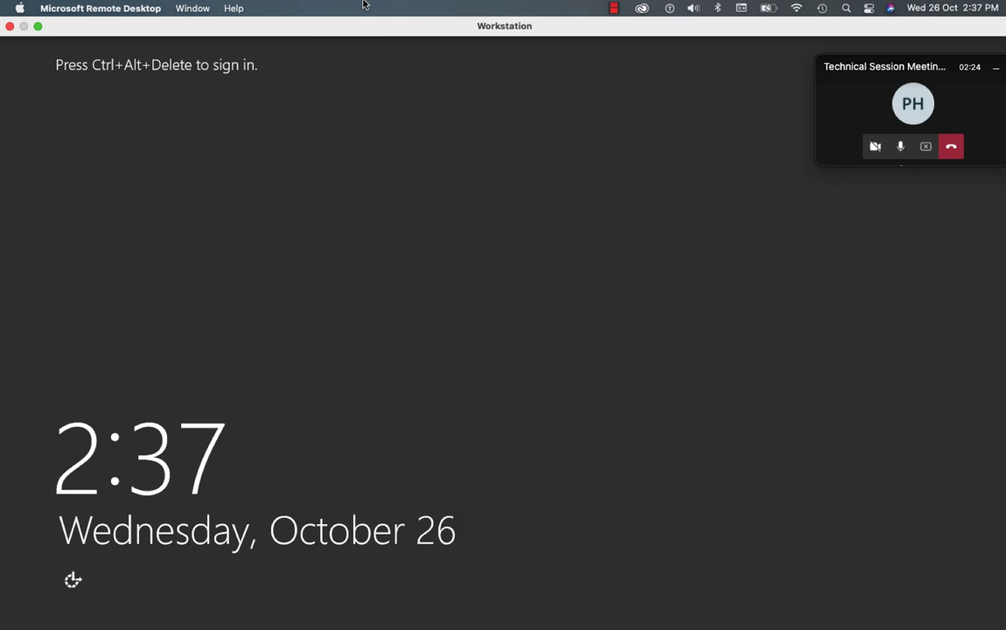
Sign in as CLOUD\Administrator and dismiss the Shutdown Event Tracker.
key(ctrl+alt+delete)
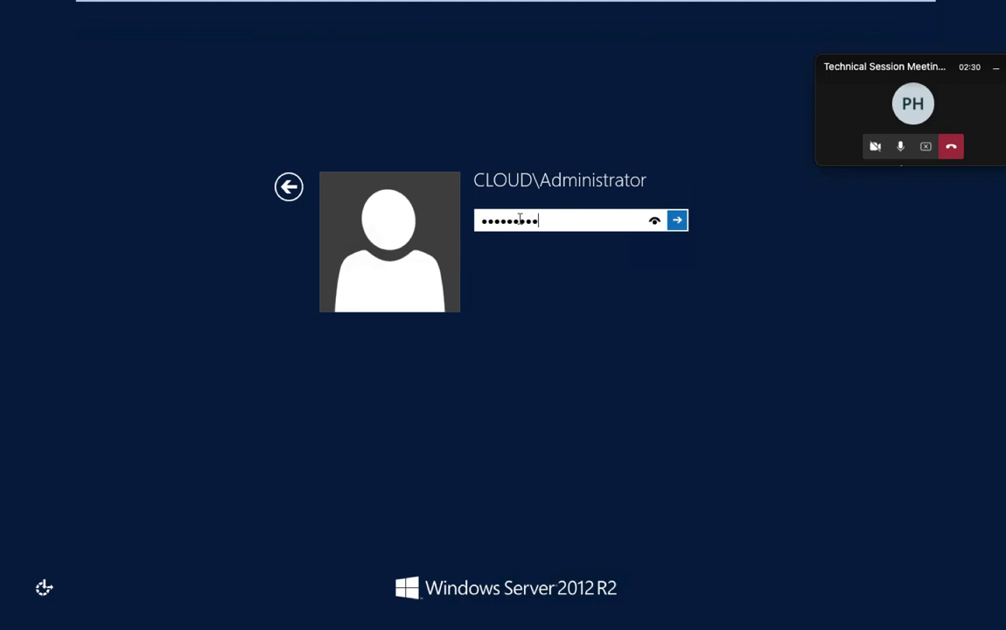
click(676, 220)
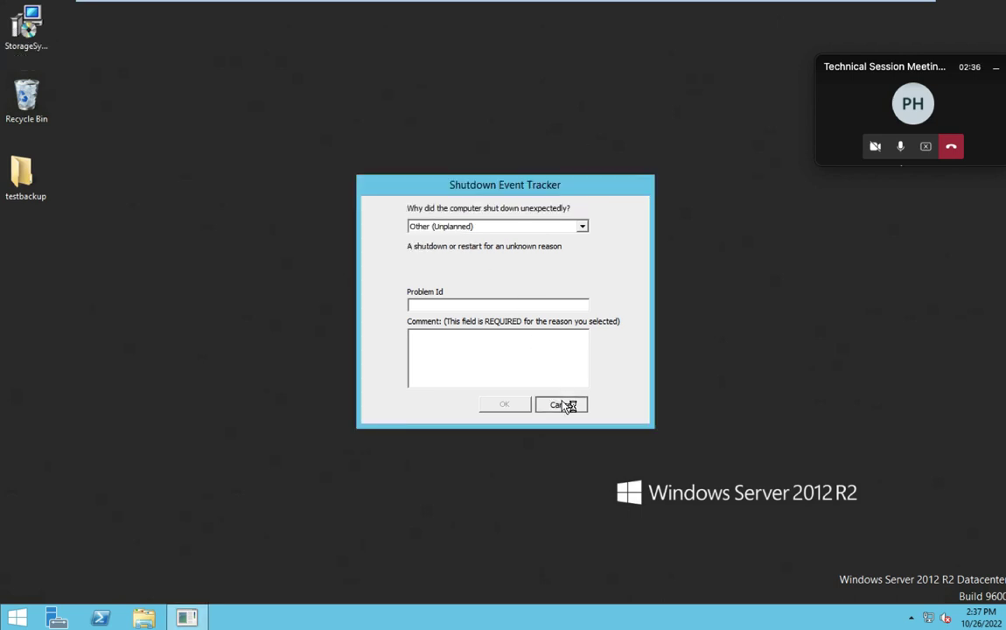
click(560, 404)
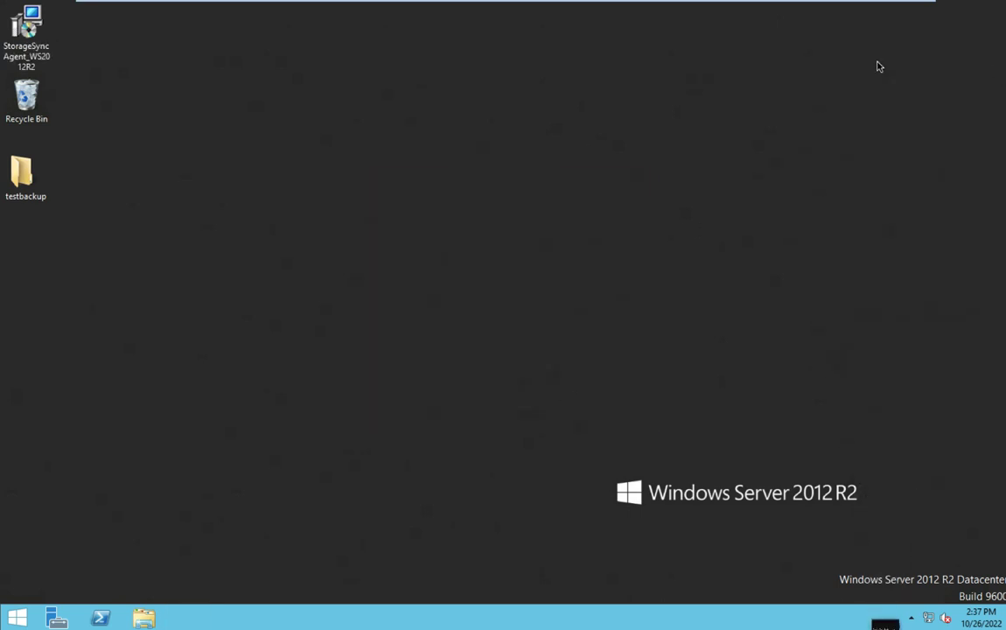
click(56, 618)
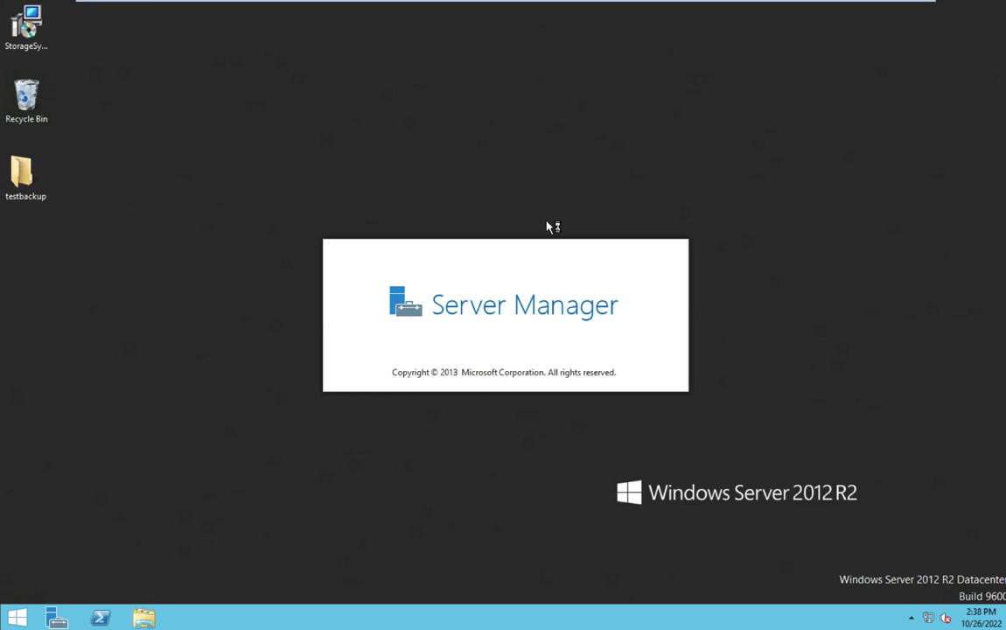
mouse_move(544, 175)
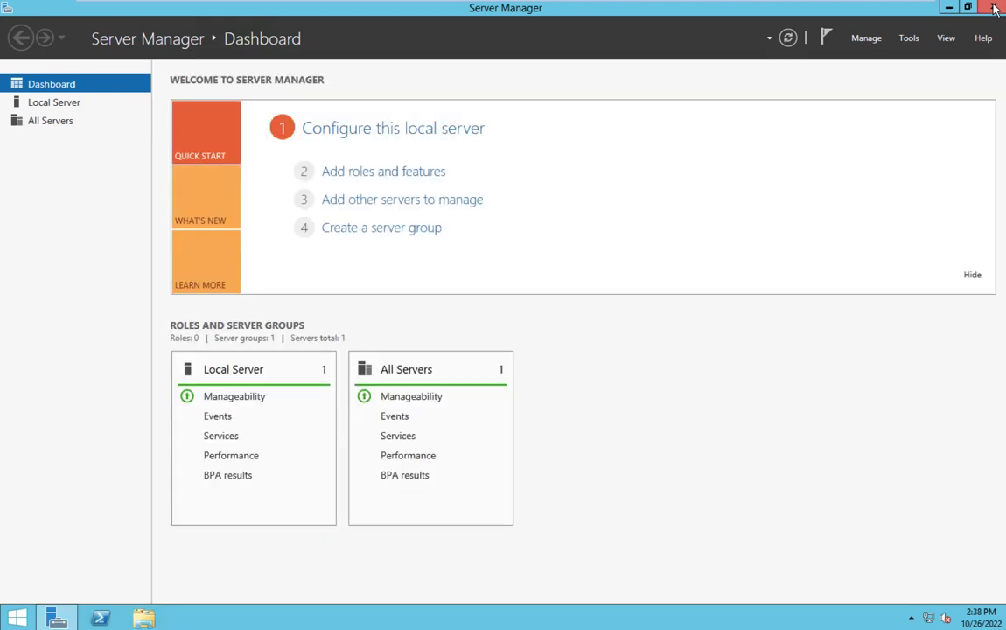
Run ipconfig and netdom query fsmo to confirm 192.168.1.90 and FSMO role holders.
click(994, 7)
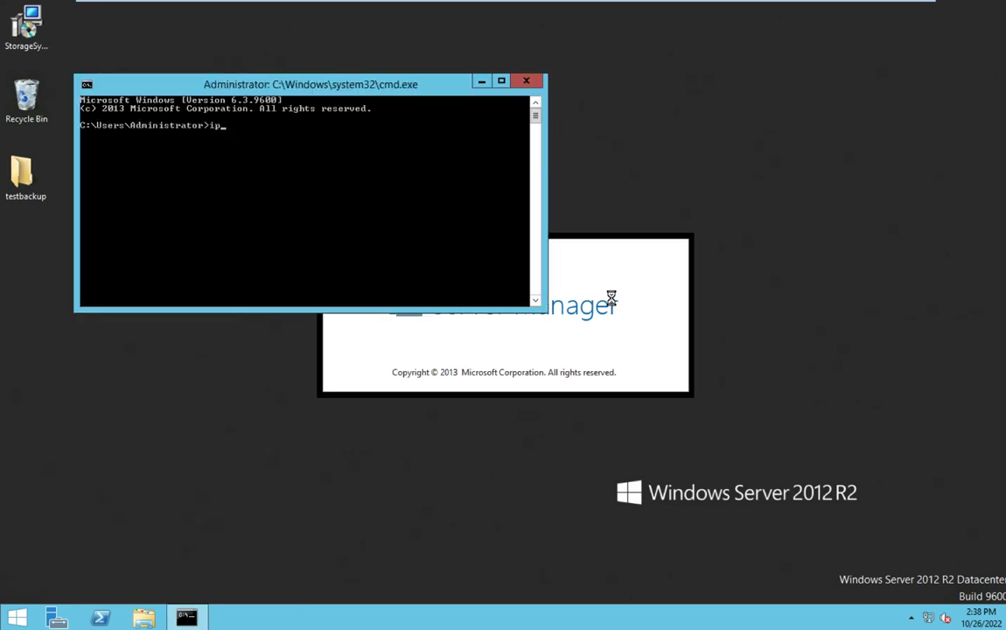
key(Return)
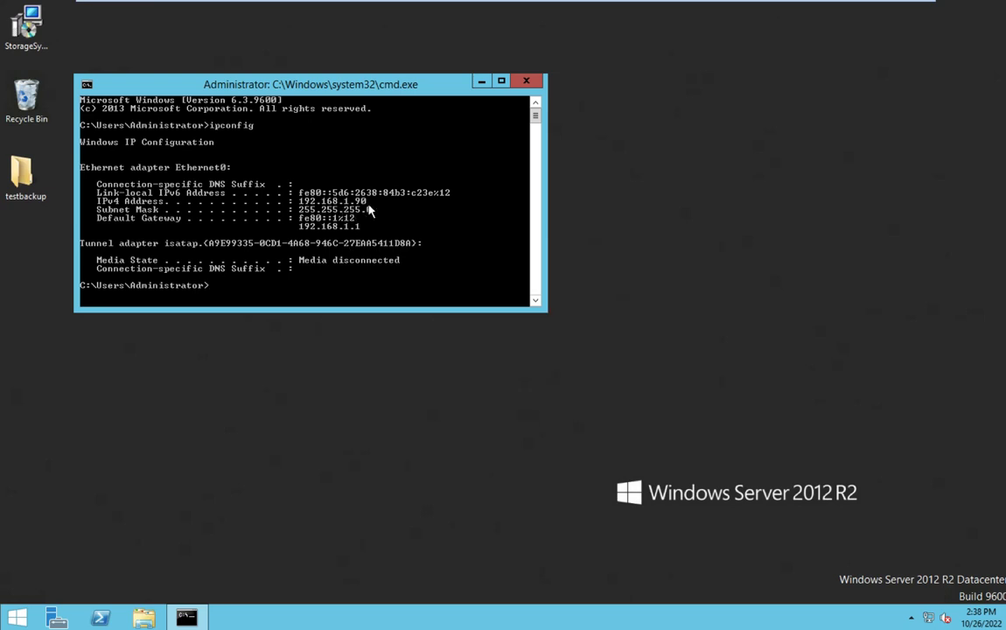
mouse_move(400, 235)
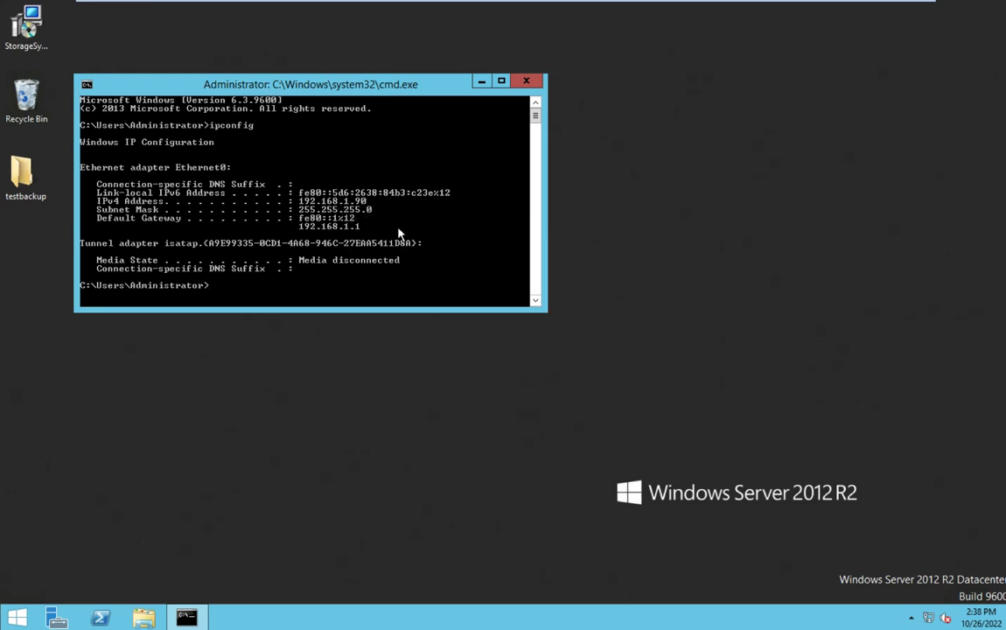
text(netdom)
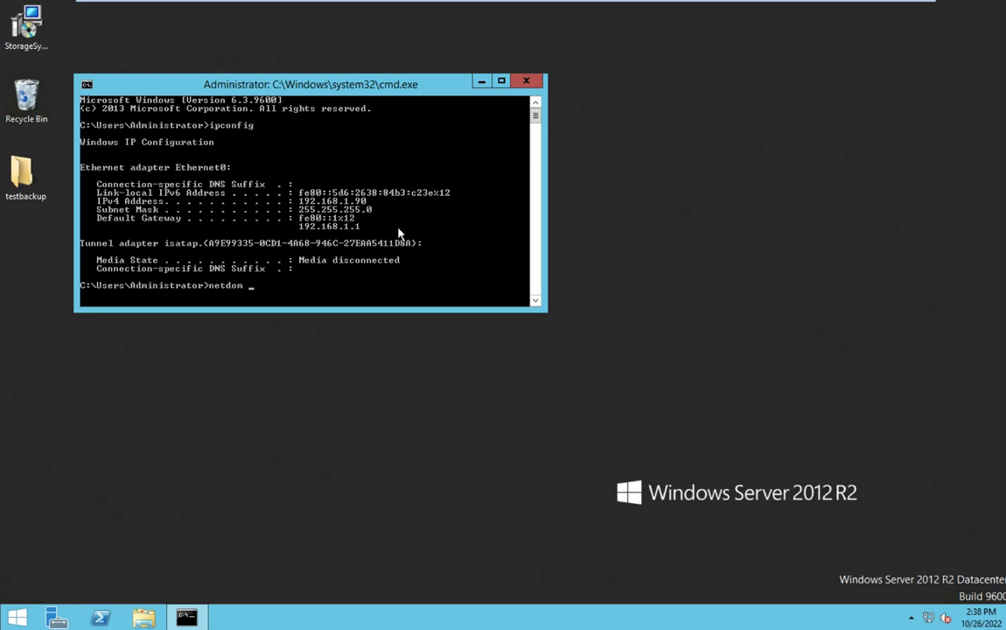
text(query fsmo)
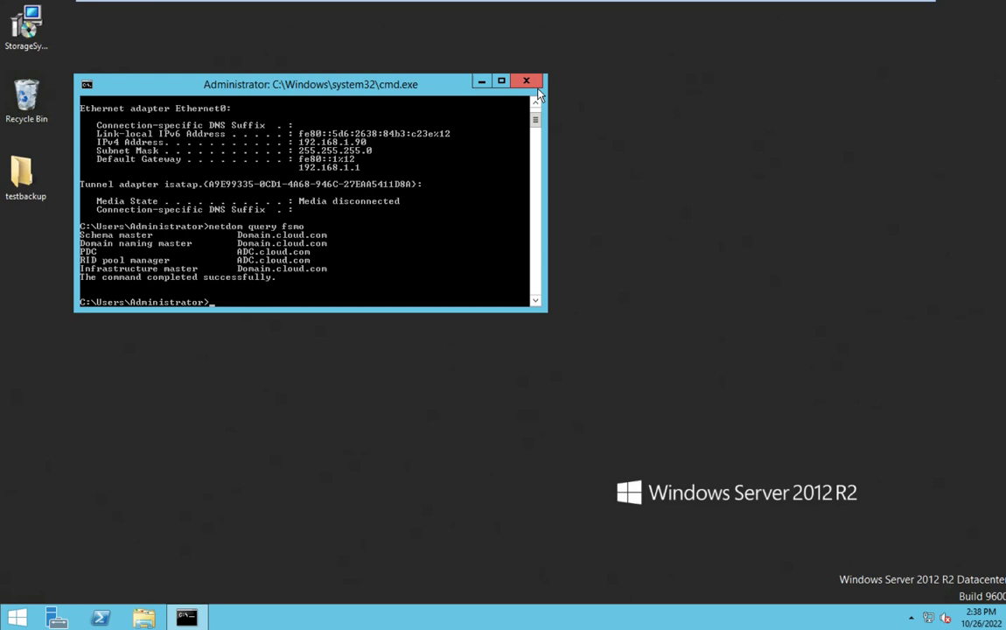
click(525, 80)
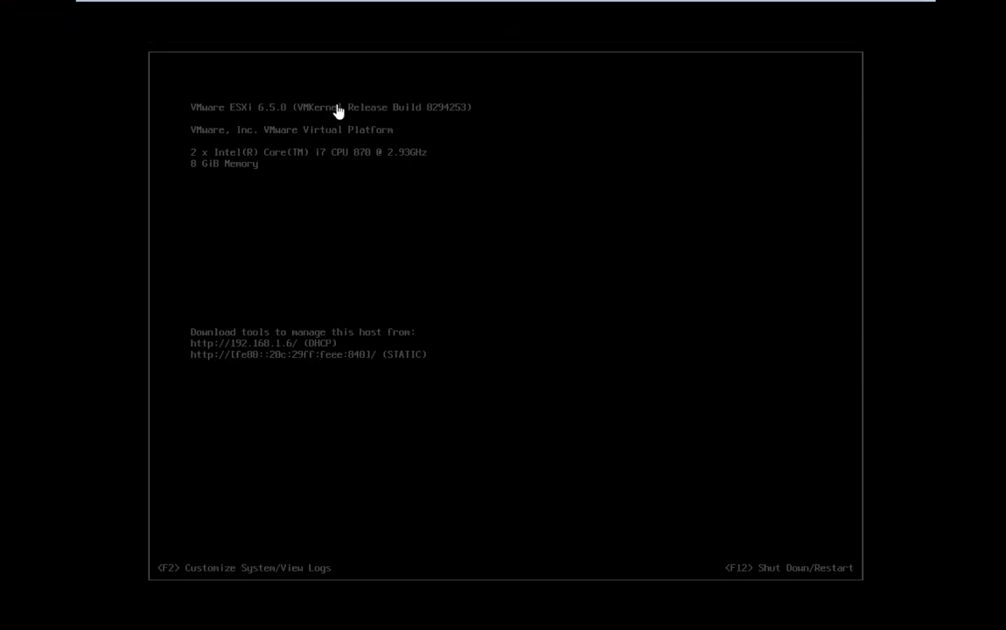
Log in to the ESXi DCUI and open Configure Management Network.
key(f2)
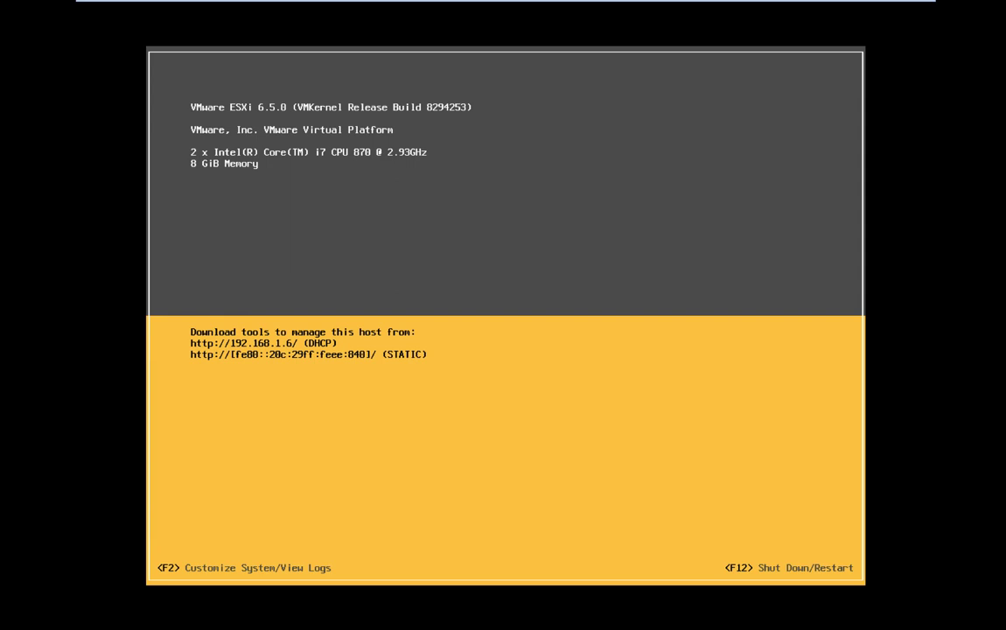
key(f2)
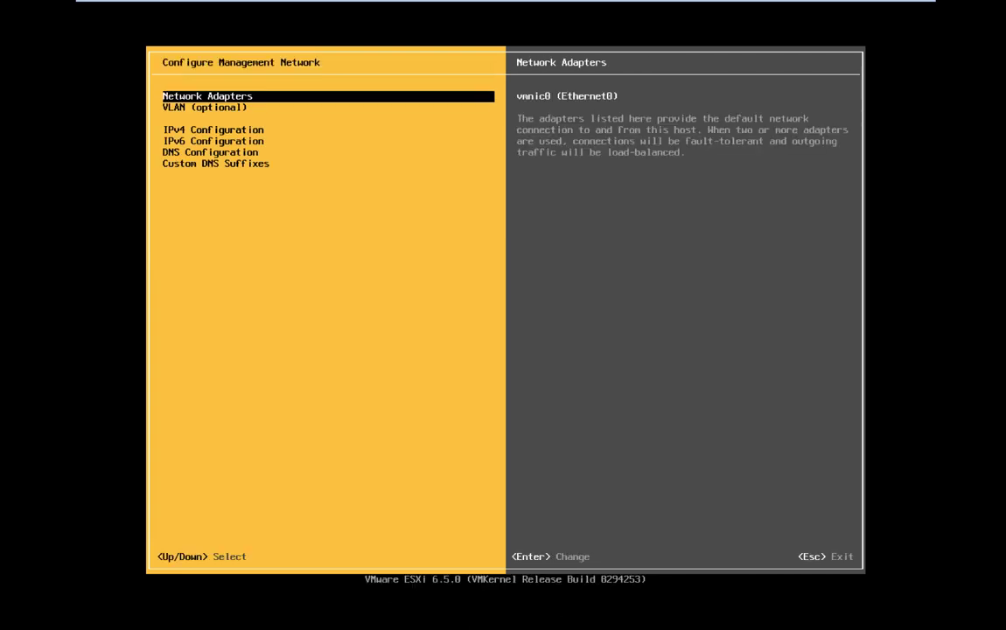
Leave IPv4 unchanged; set DNS 192.168.1.90, alternate 8.8.8.8, hostname esxi.
key(Down)
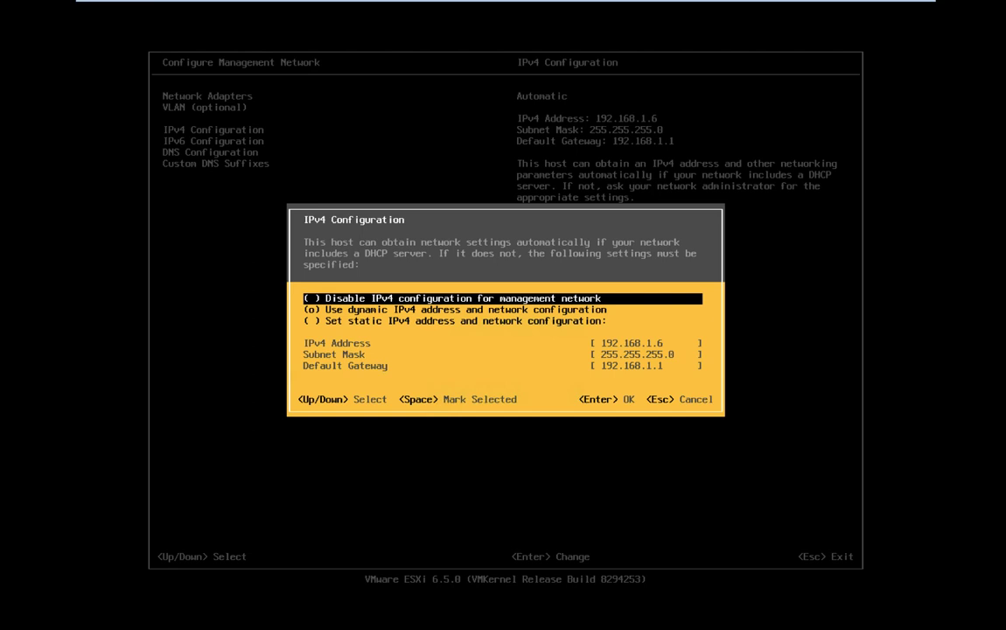
key(Down)
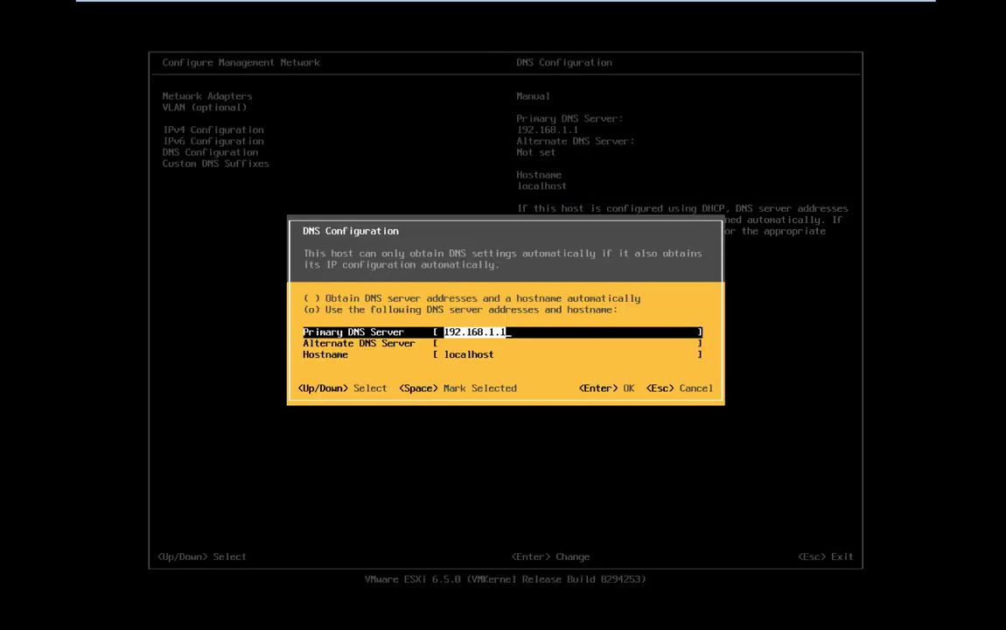
key(BackSpace)
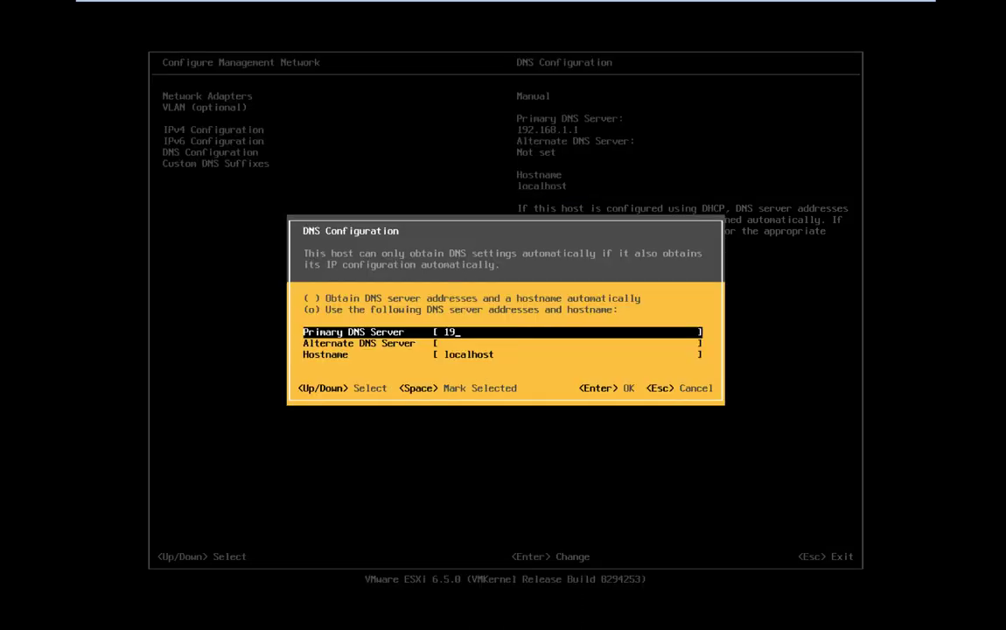
text(2.168.1.90)
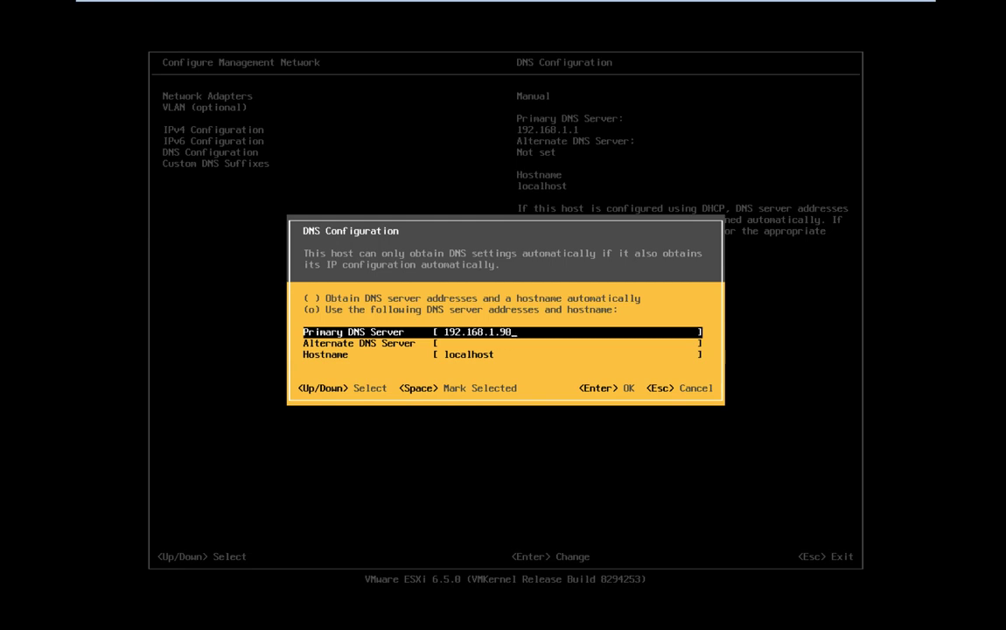
key(Down)
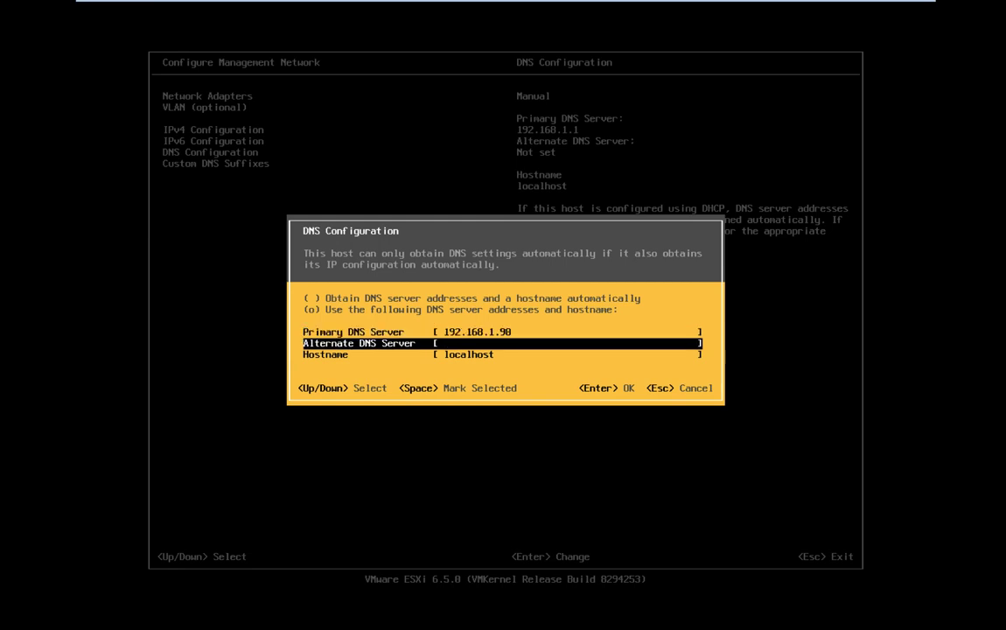
text(8.8.8.8)
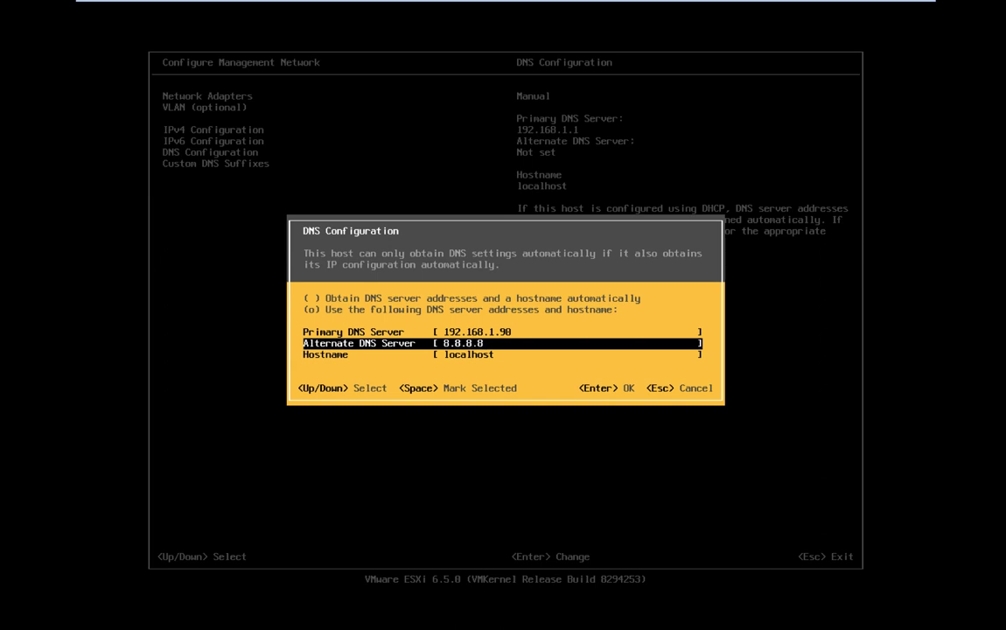
key(Down)
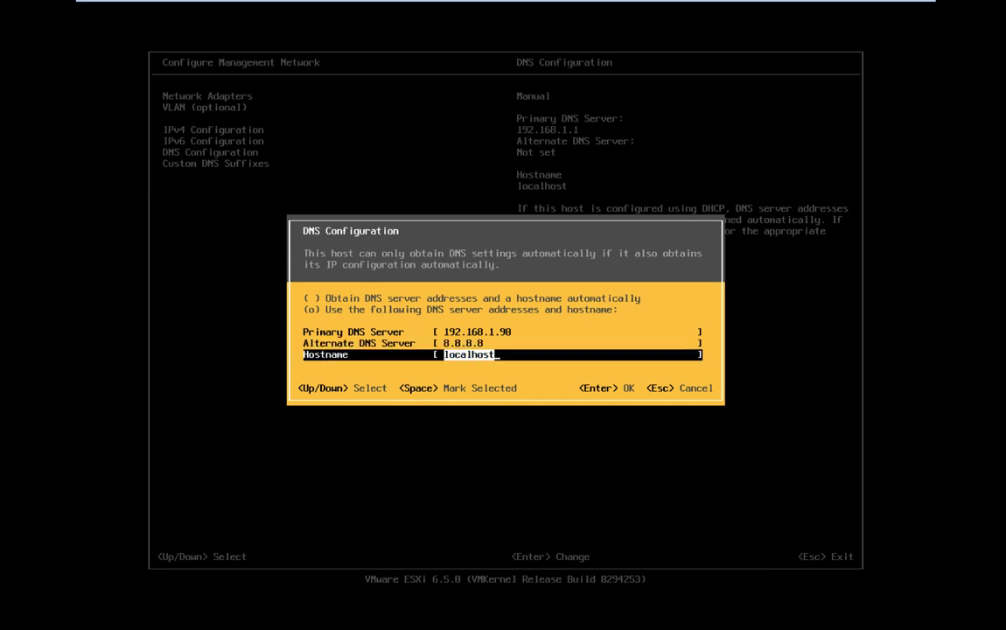
text(esxi)
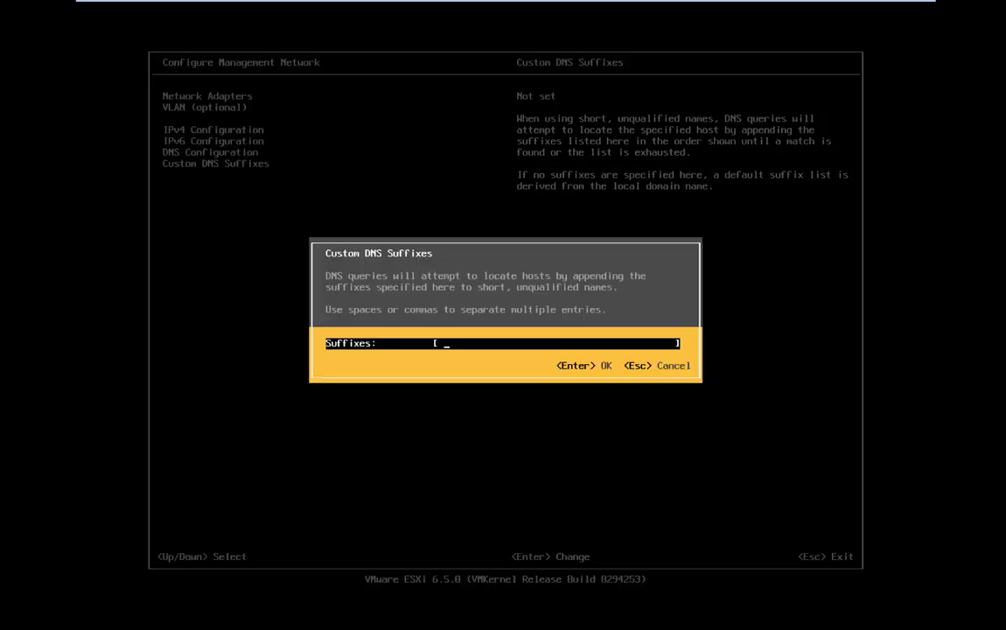
Enter the custom DNS suffix and apply the management network changes.
text(esx)
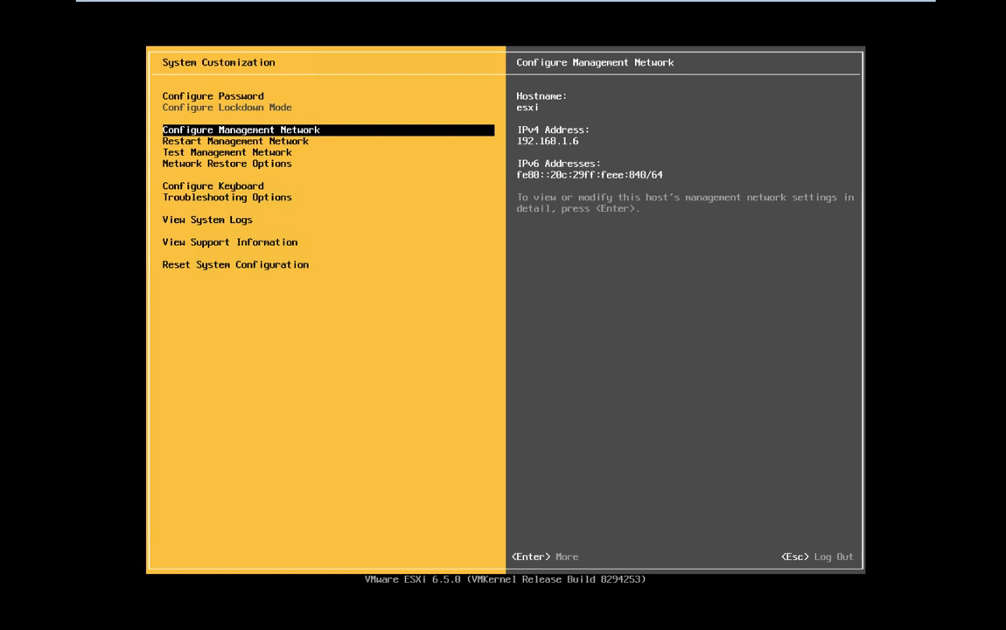
mouse_move(754, 5)
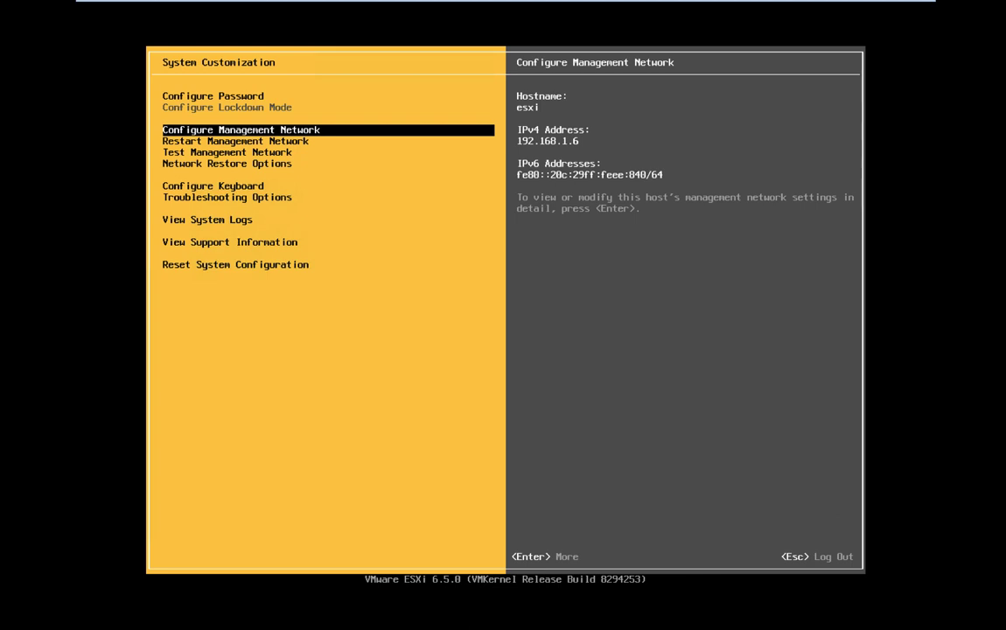
mouse_move(822, 6)
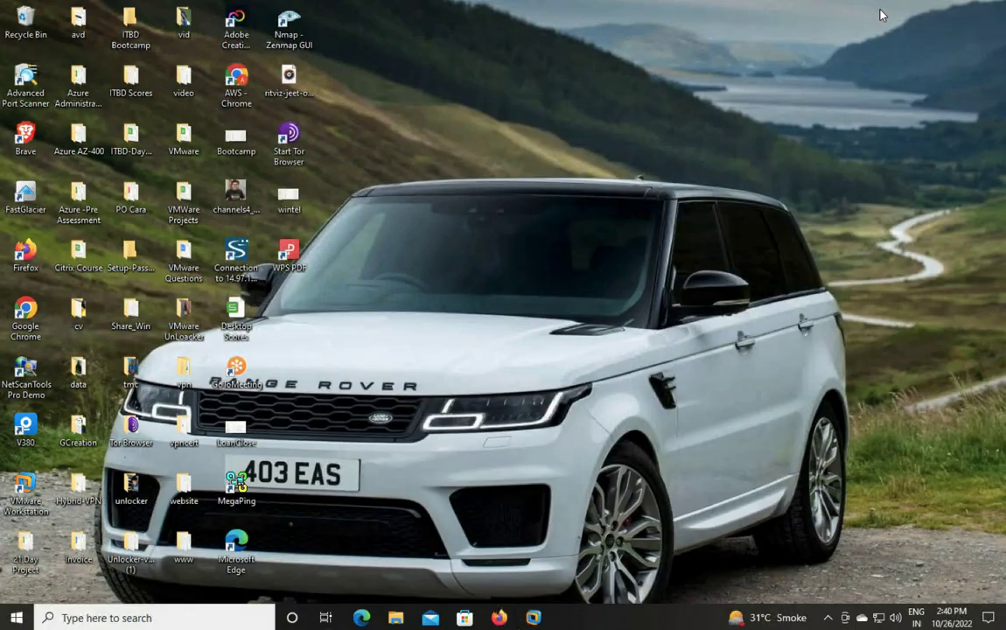
mouse_move(65, 216)
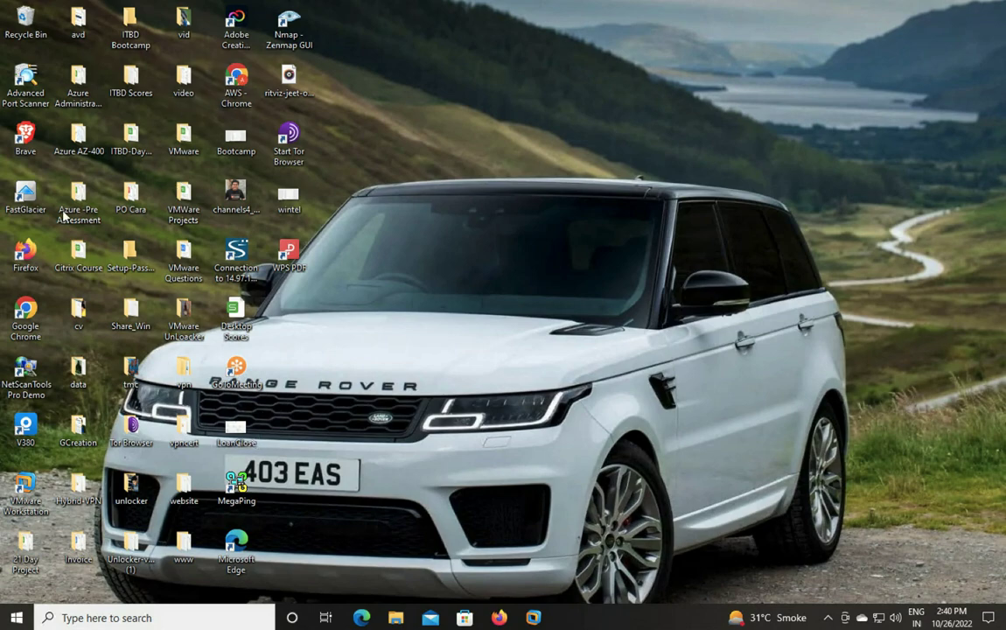
Launch Chrome under the first profile, then return to the esxi-host console.
double_click(25, 319)
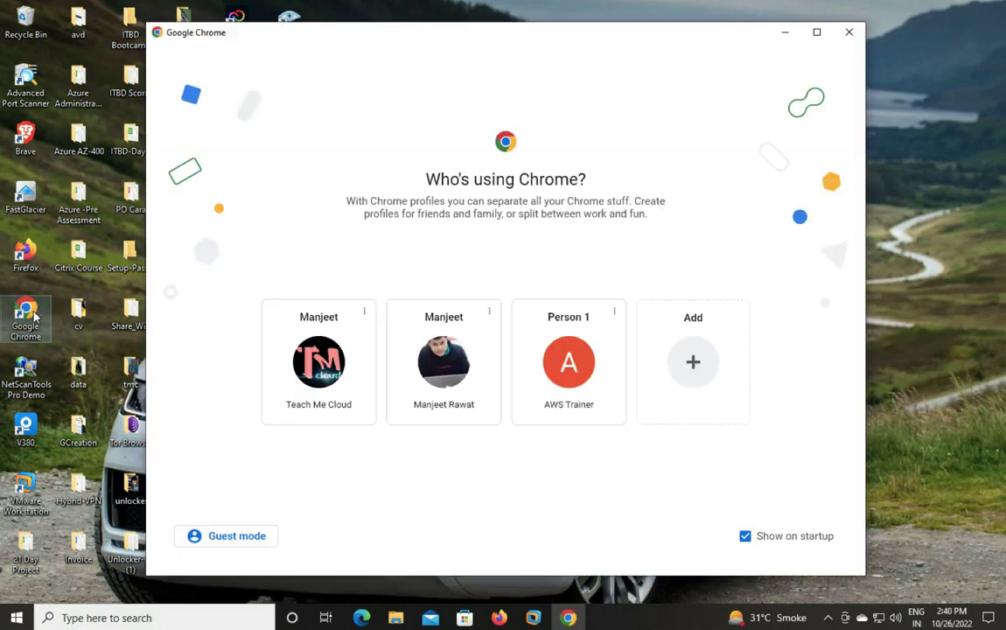
click(318, 361)
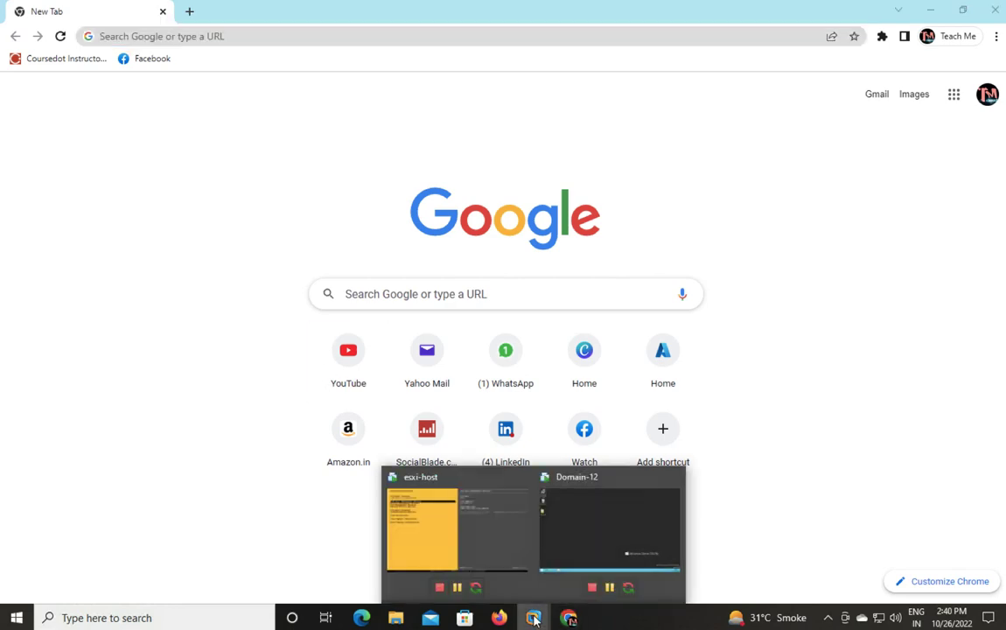
click(420, 525)
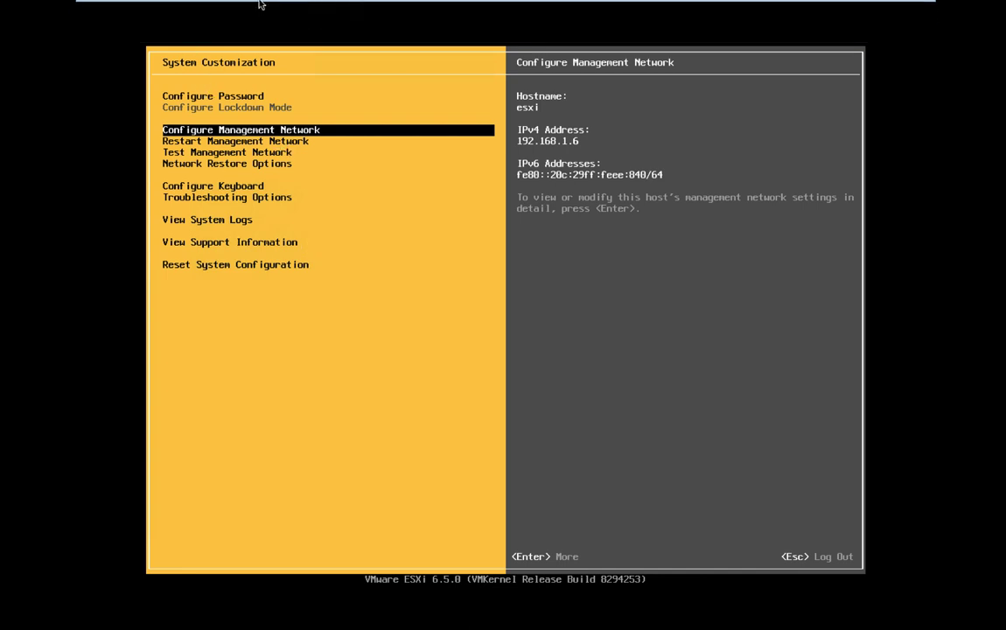
mouse_move(256, 154)
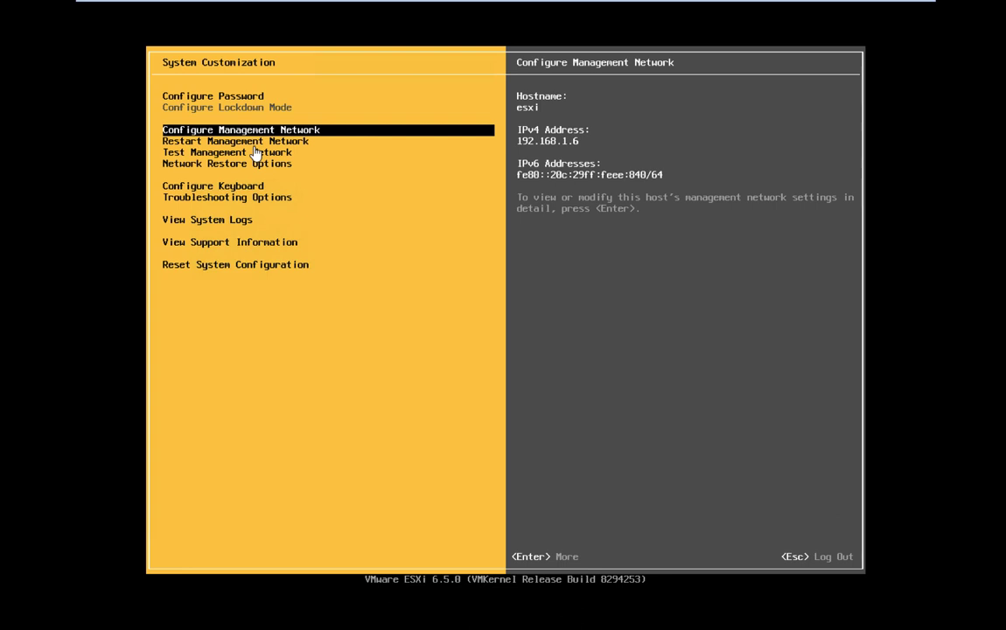
mouse_move(257, 155)
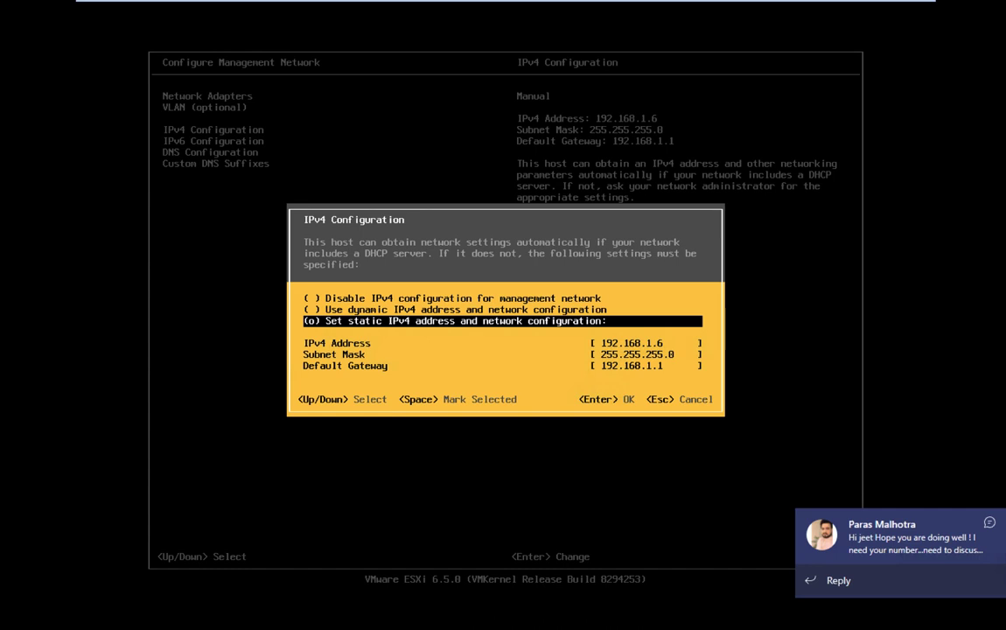
Close the IPv4 settings, keeping static 192.168.1.6 with gateway 192.168.1.1.
key(Up)
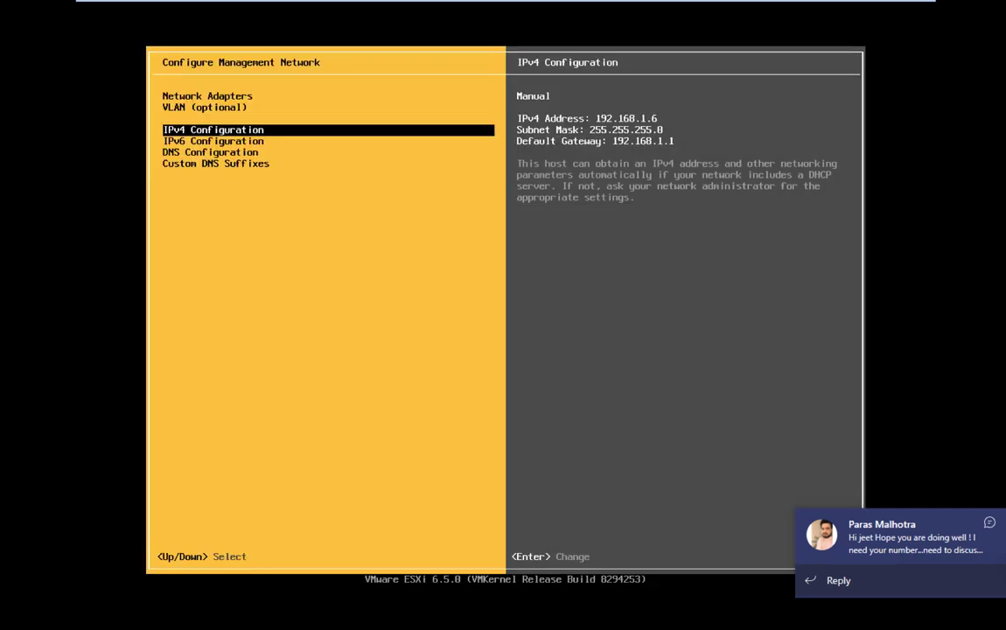
Recheck DNS 192.168.1.90 and 8.8.8.8 with hostname esxi, then exit customization.
key(Down)
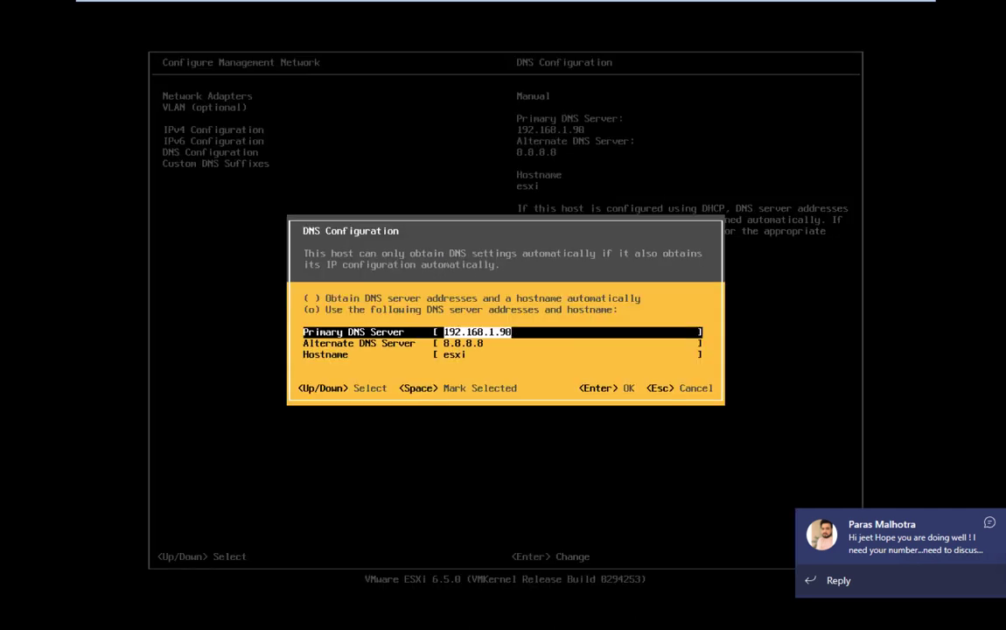
key(Down)
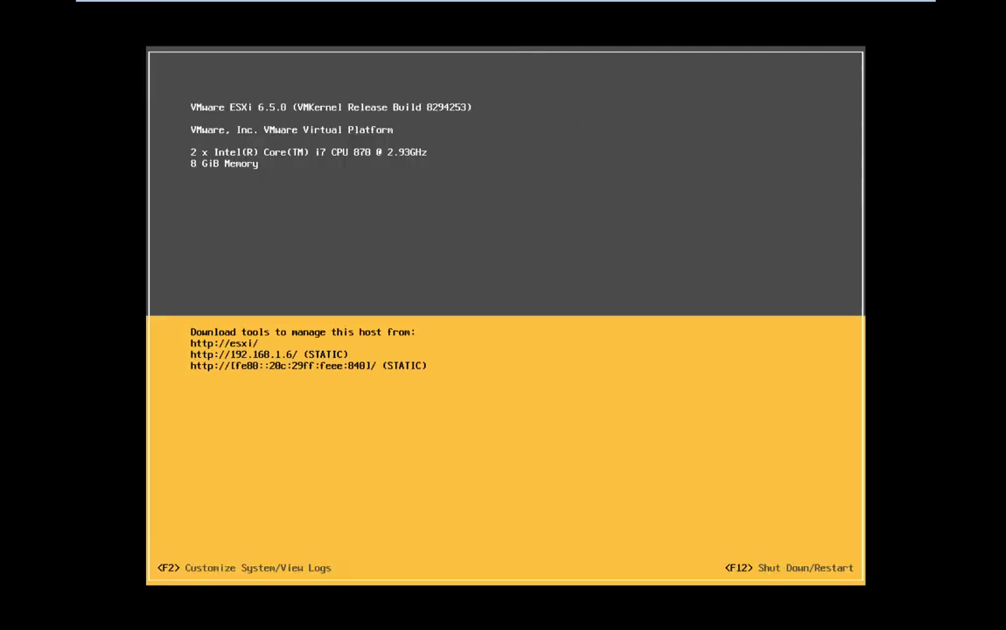
mouse_move(414, 6)
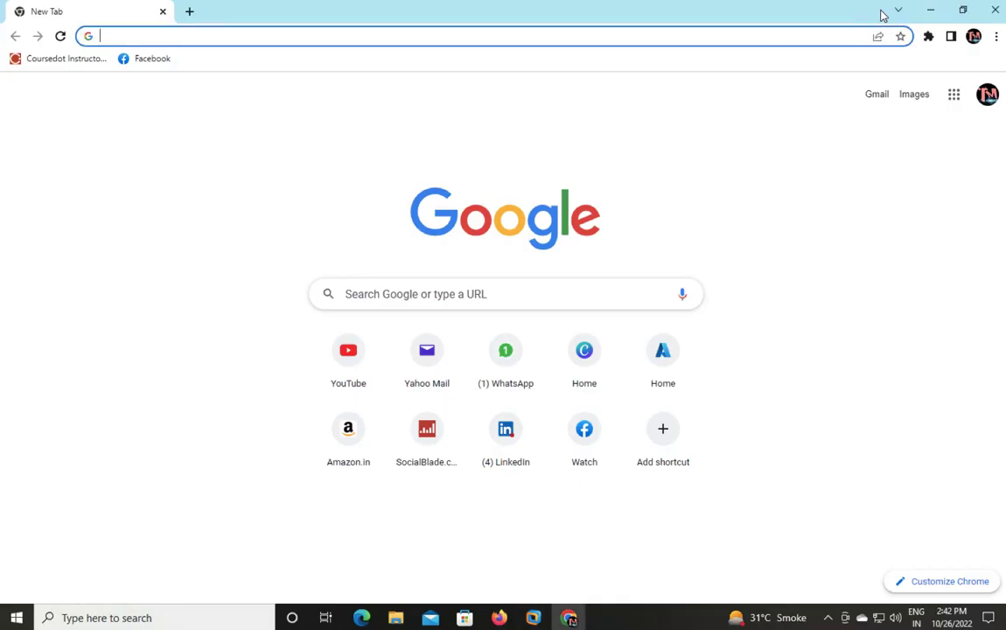
Browse to the ESXi Host Client at 192.168.1.6 and log in as root.
text(192.168.1.245)
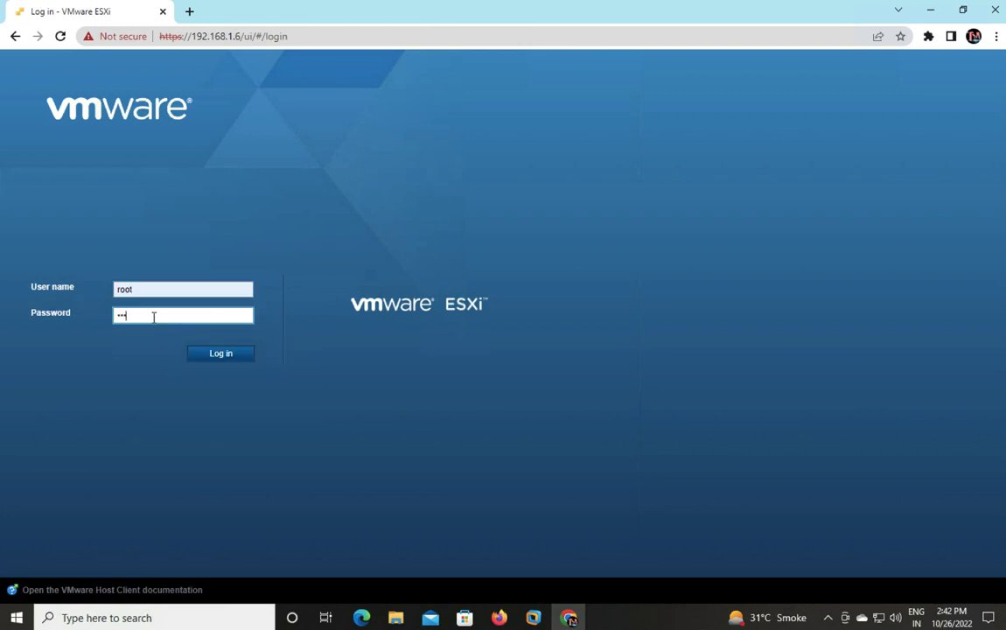
click(221, 353)
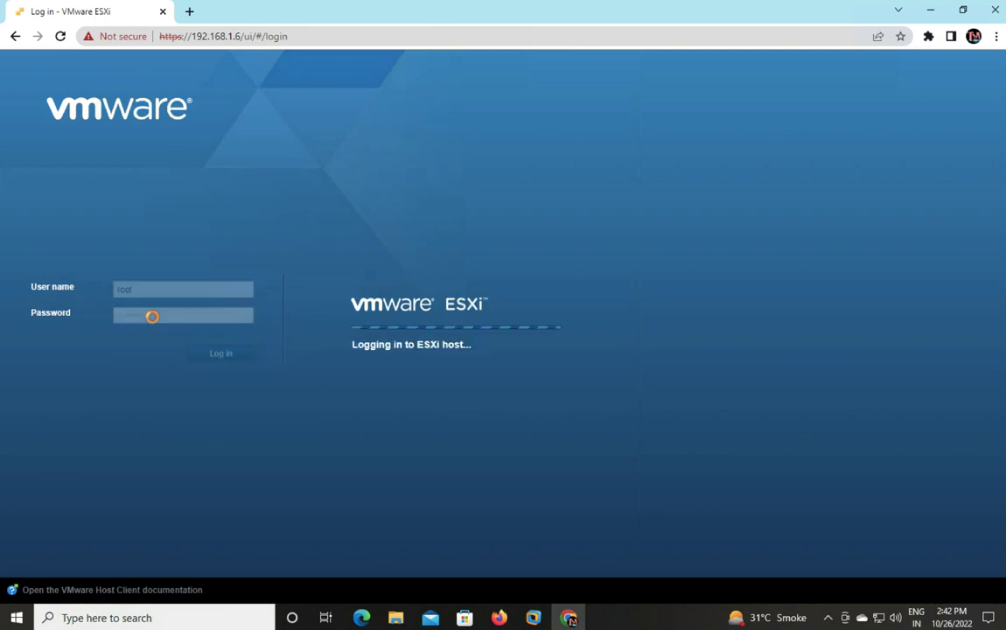
click(221, 354)
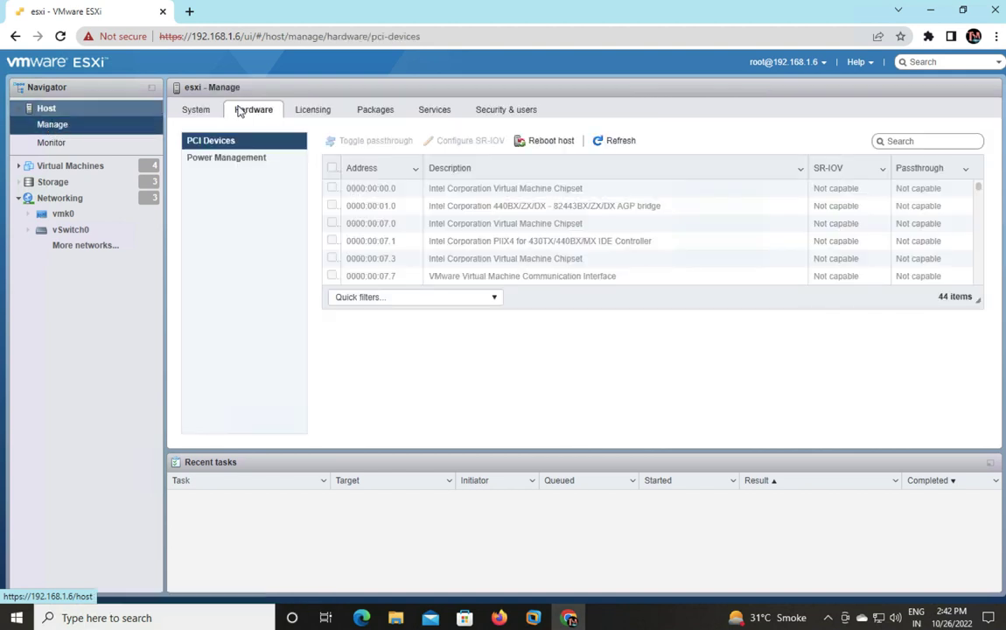
mouse_move(505, 109)
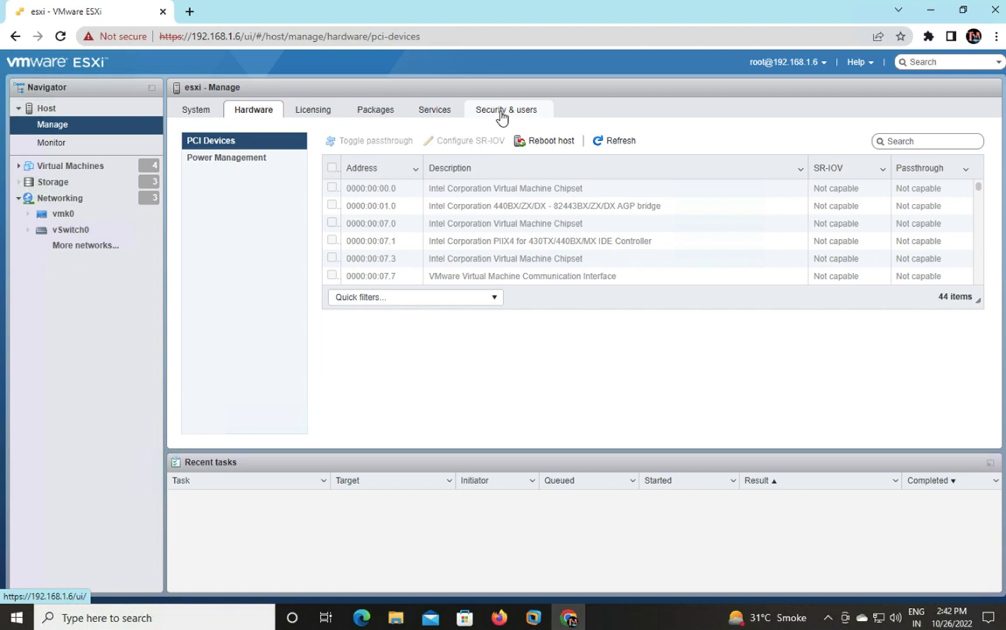
Open Security & users > Authentication, showing Active Directory not enabled.
click(509, 109)
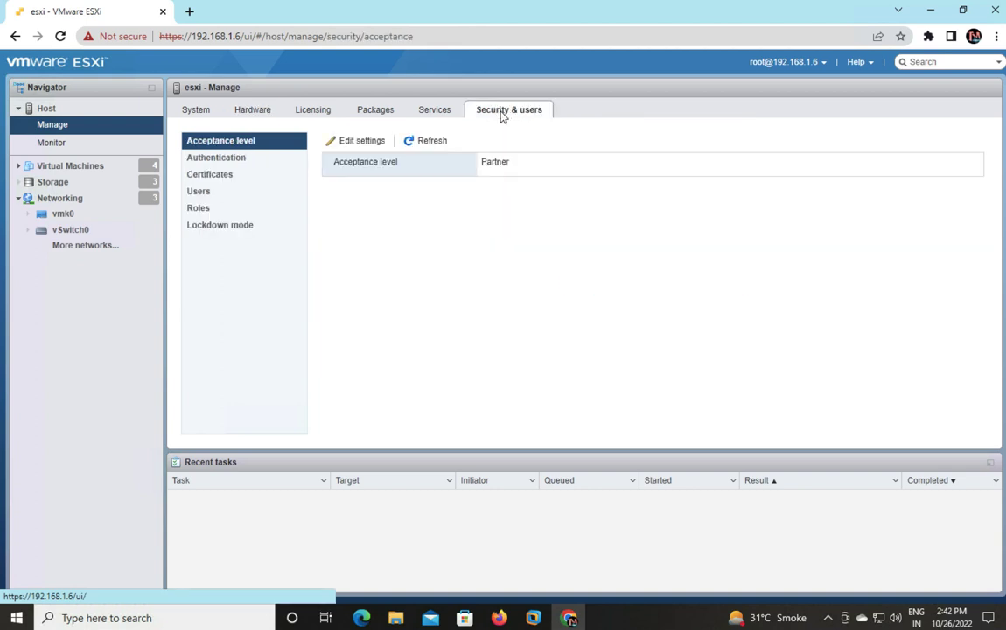
mouse_move(216, 158)
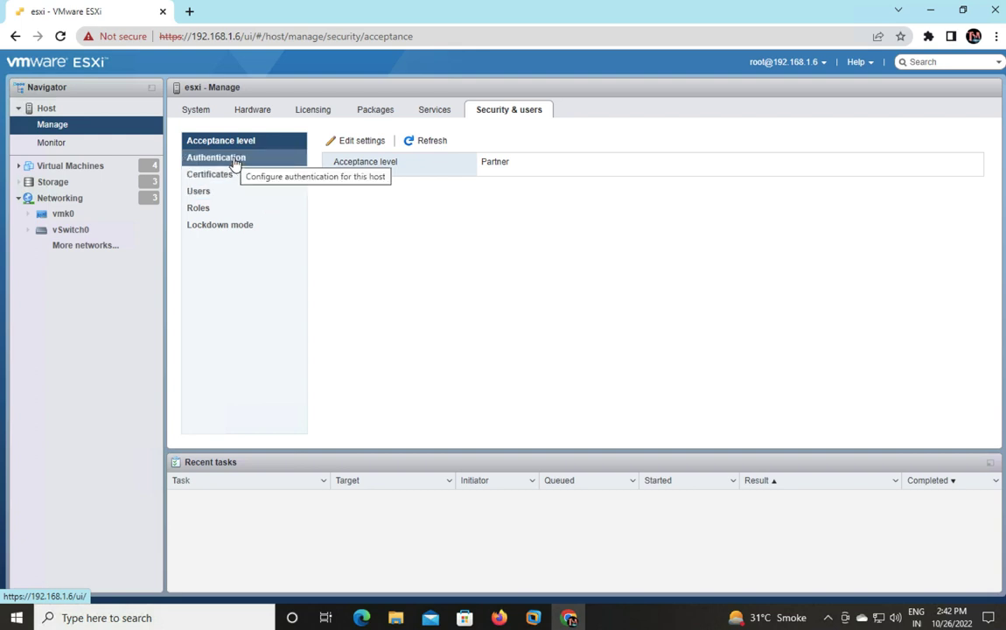
click(216, 158)
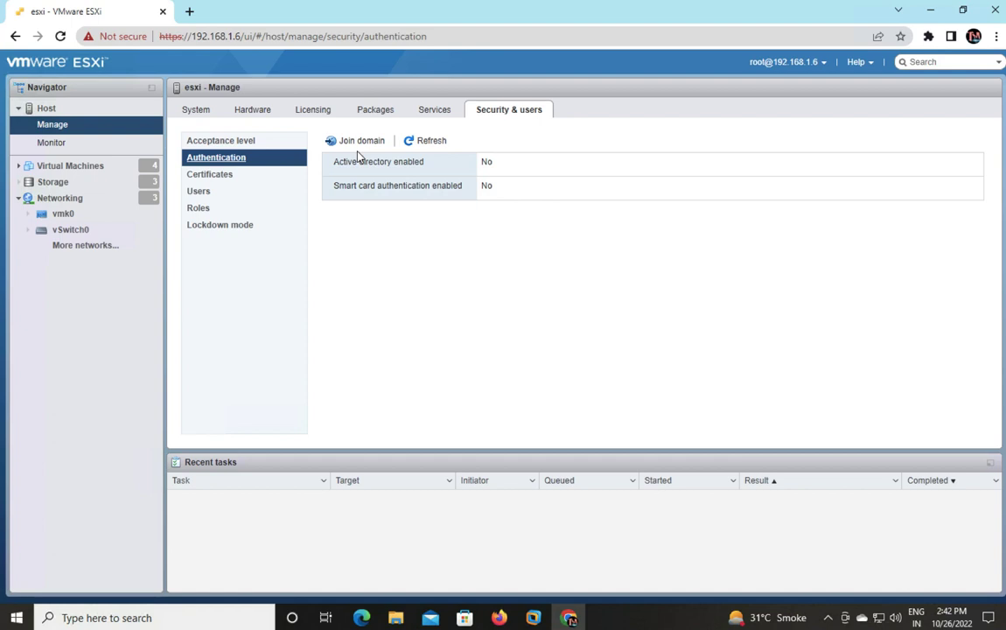
Enter cloud.com as the domain to join, then switch to the Domain-12 VM.
click(360, 140)
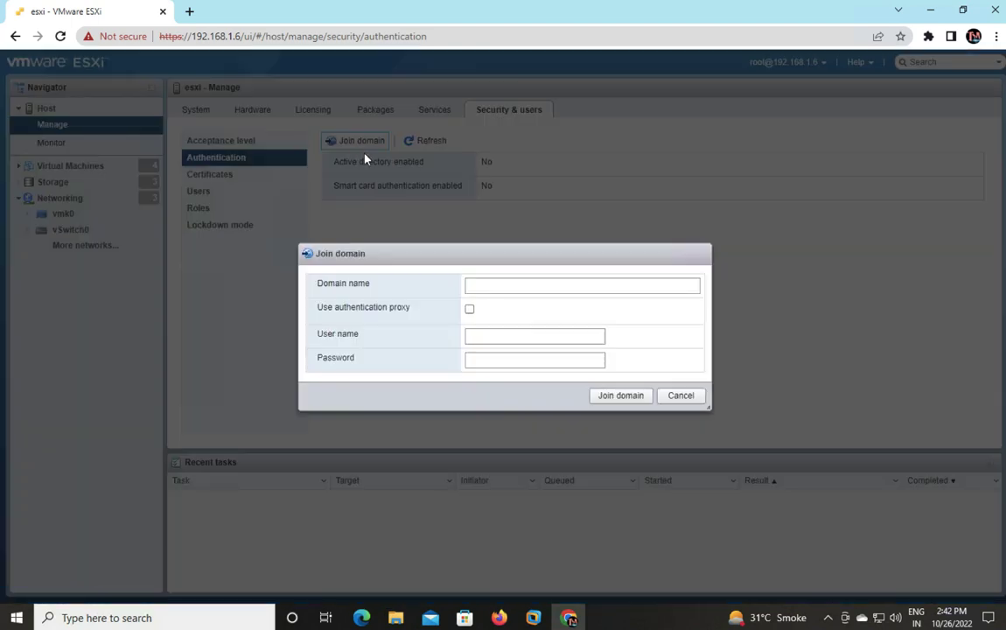
click(582, 285)
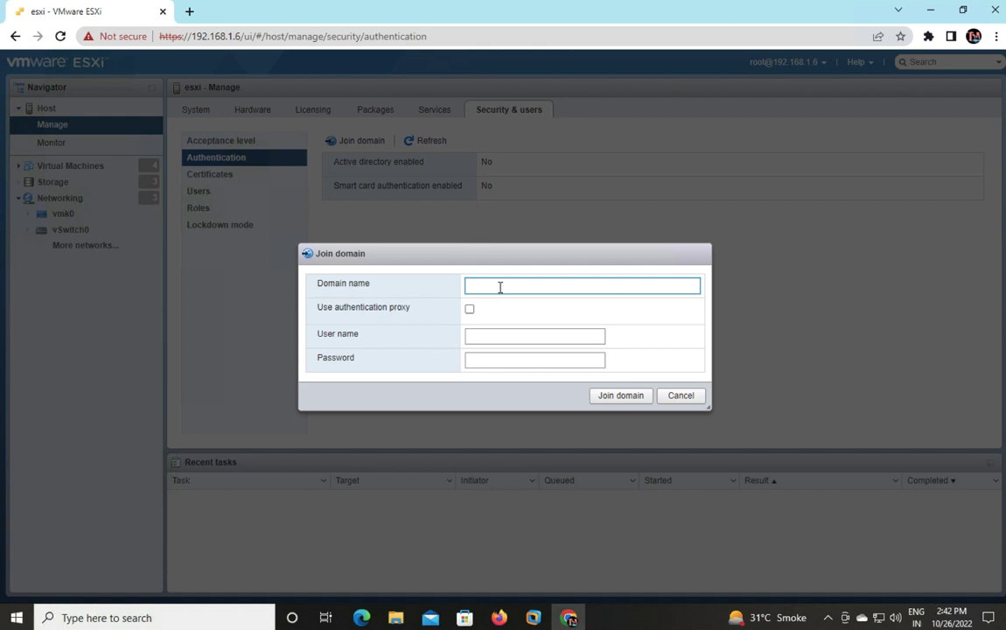
text(cloud.com)
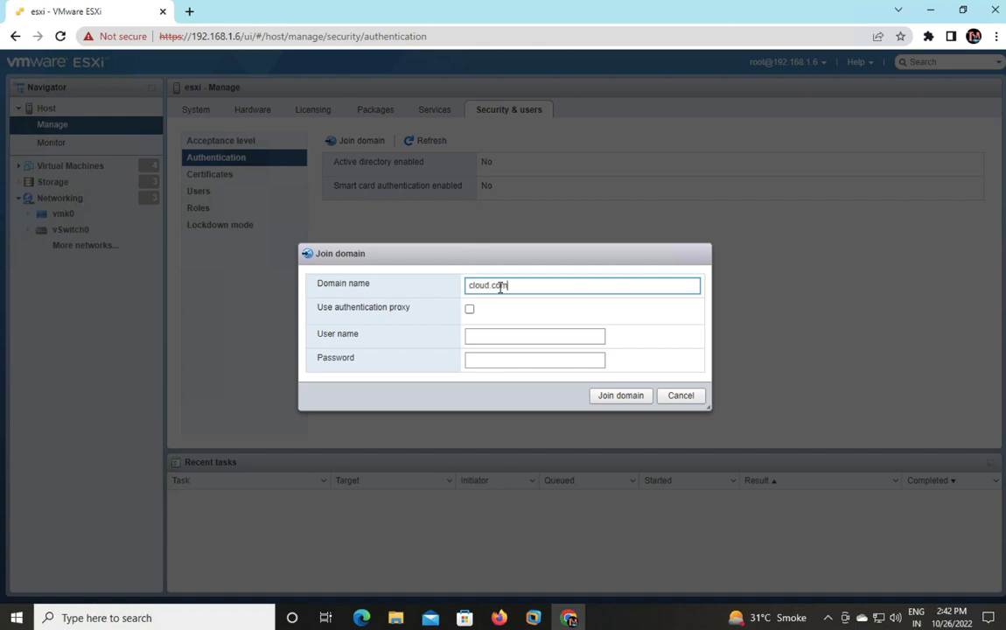
mouse_move(533, 617)
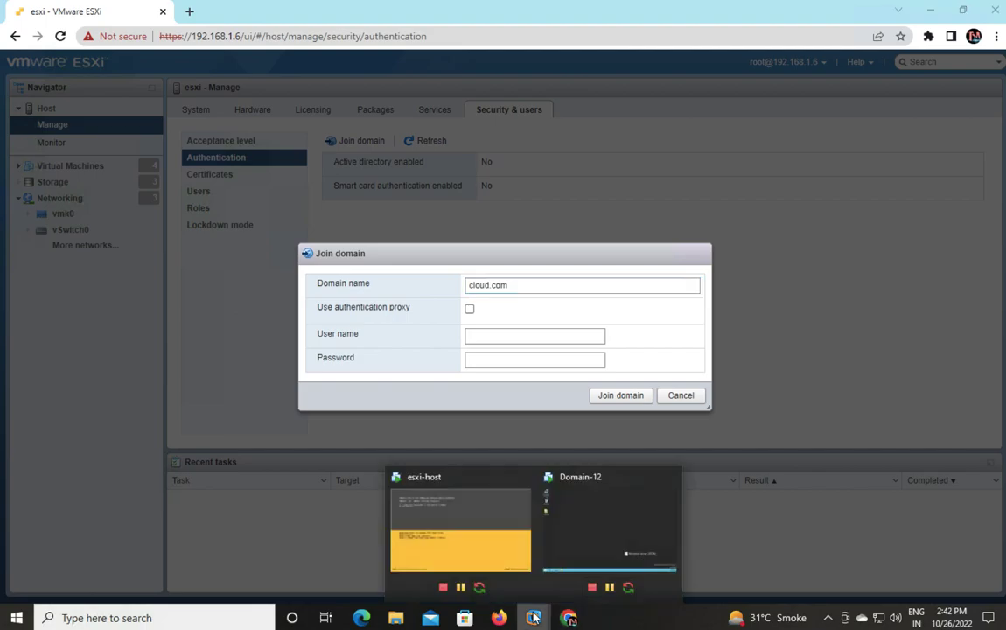
click(610, 525)
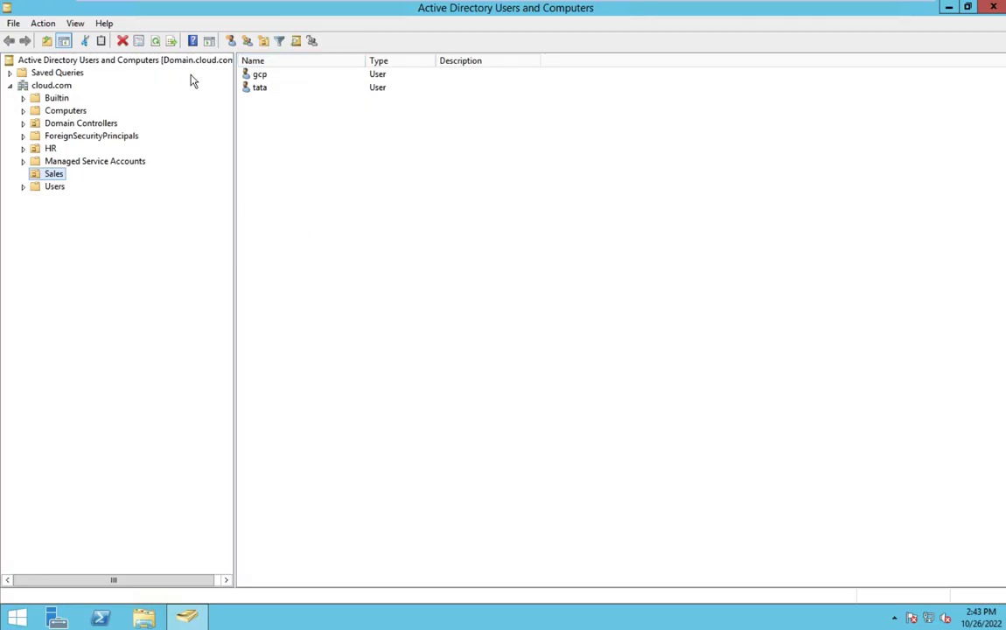
mouse_move(59, 92)
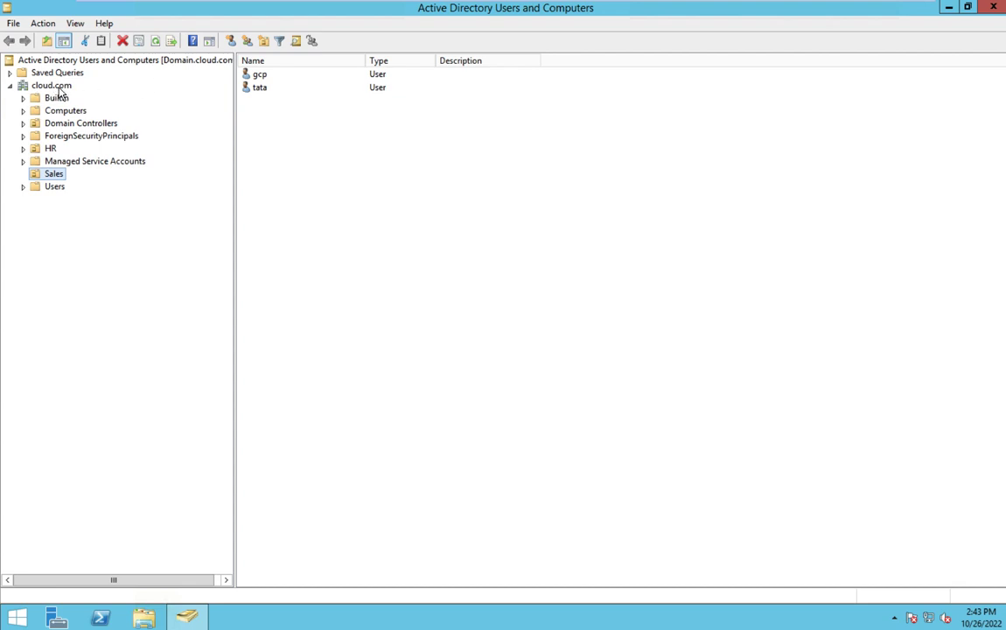
Select the cloud.com node to list HR, Sales, Users and class-group.
click(52, 85)
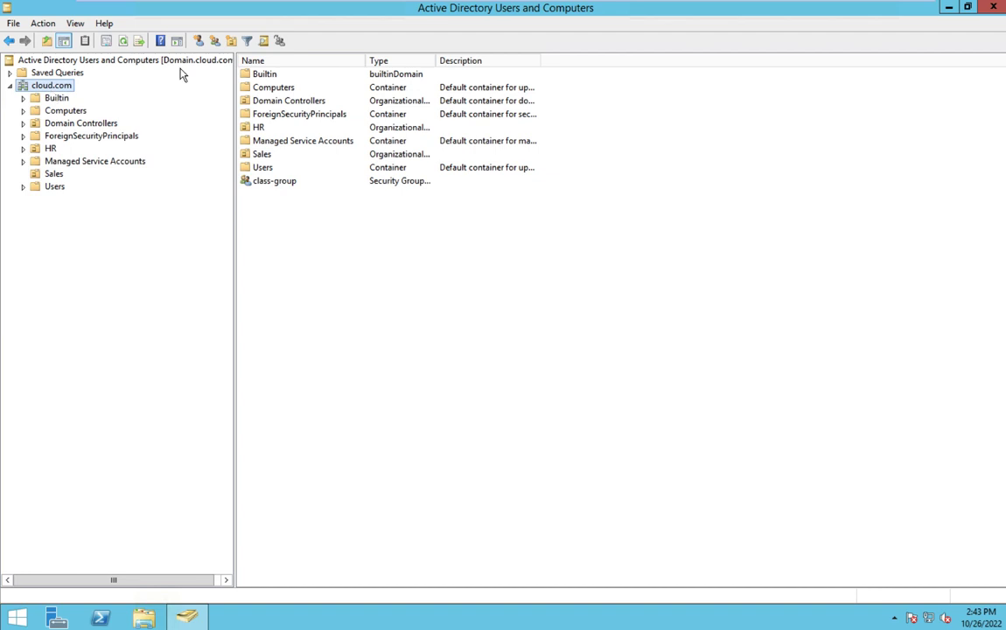
mouse_move(920, 38)
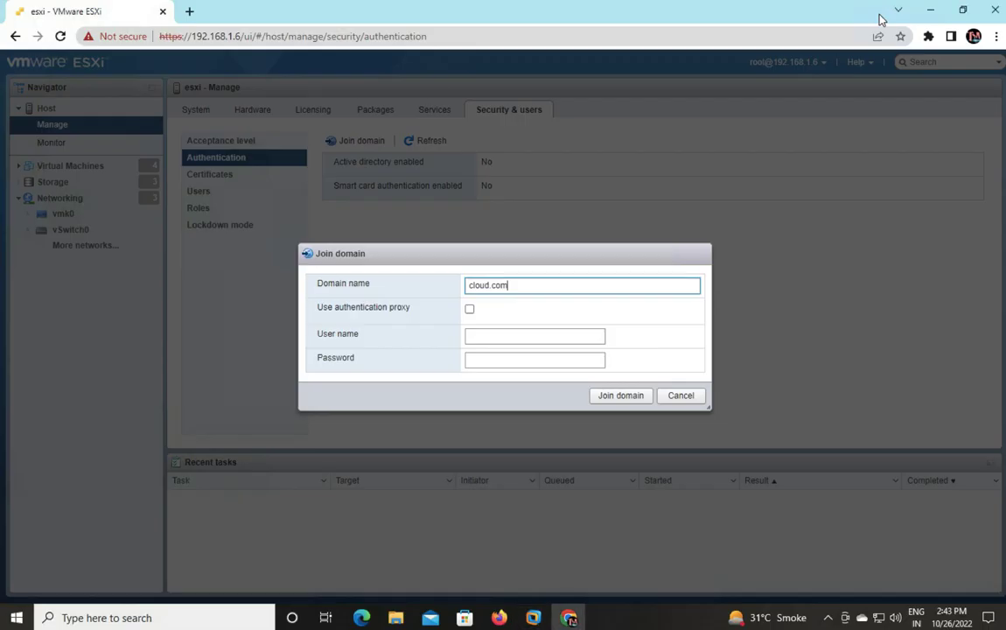
Join the host to cloud.com using the Administrator account and its password.
click(534, 335)
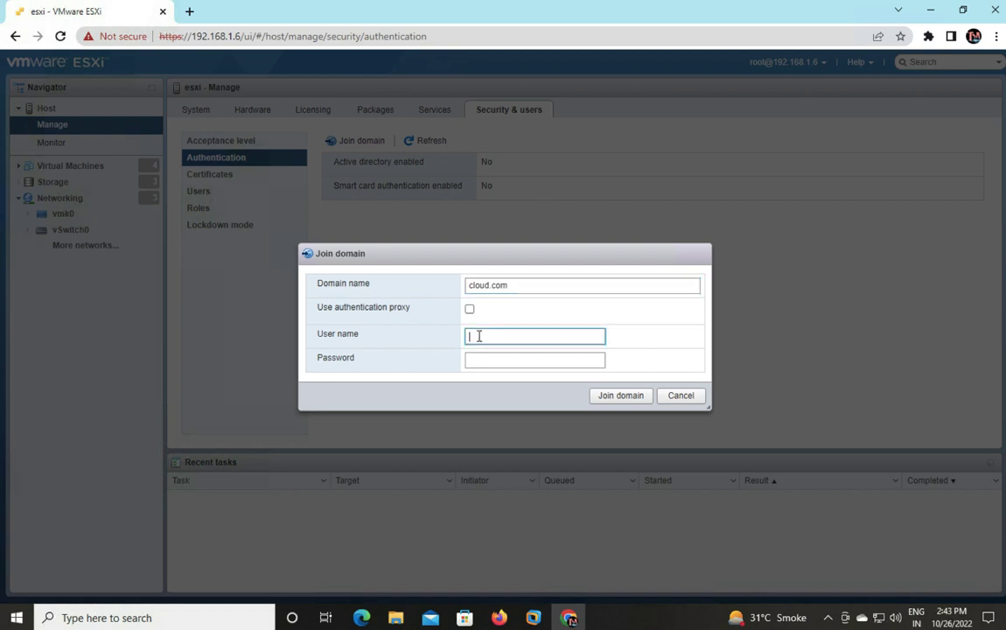
text(Administrator)
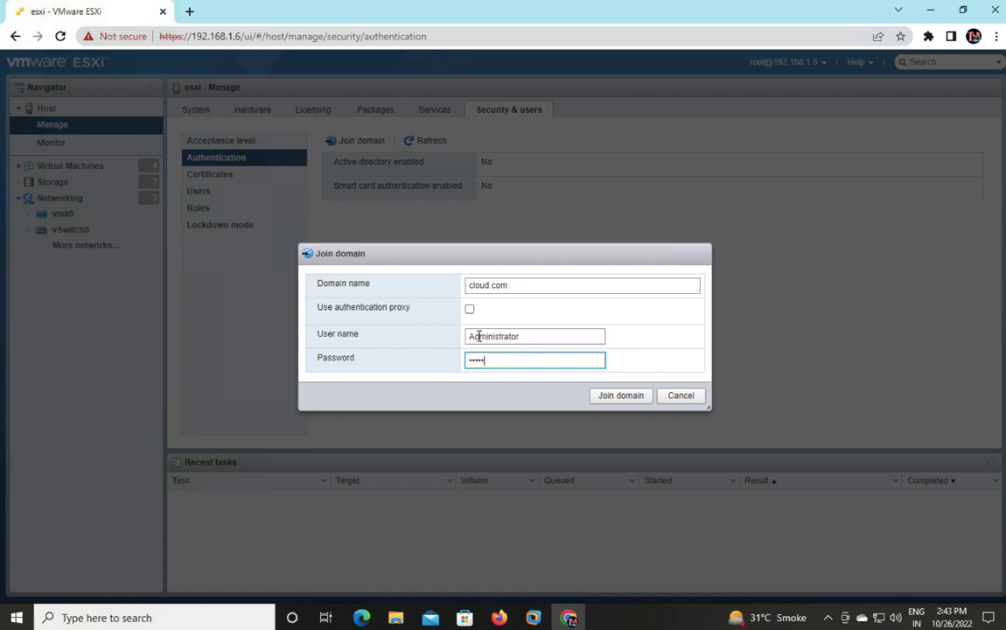
text(password)
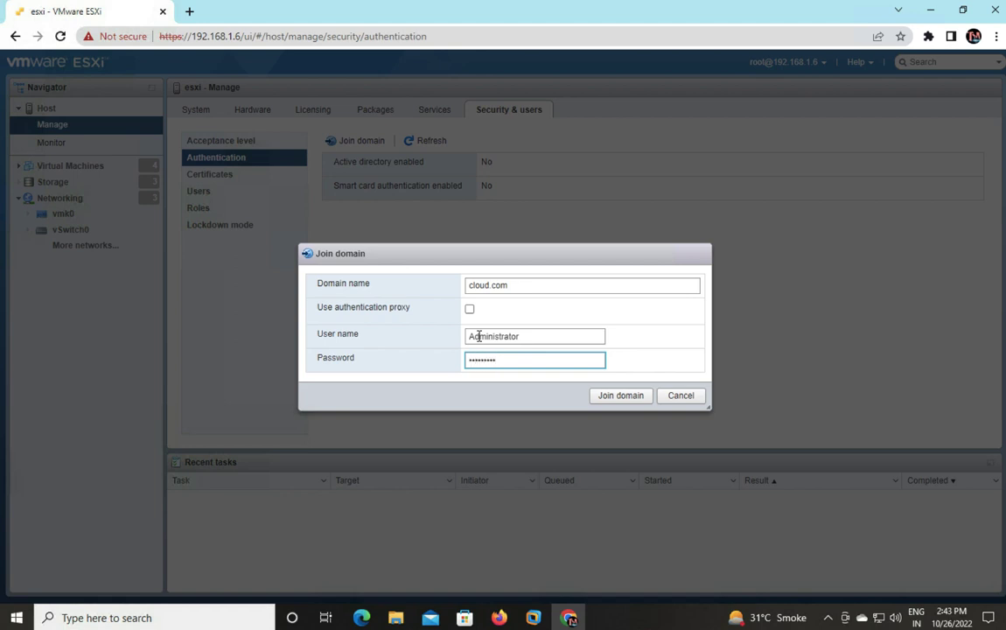
mouse_move(538, 355)
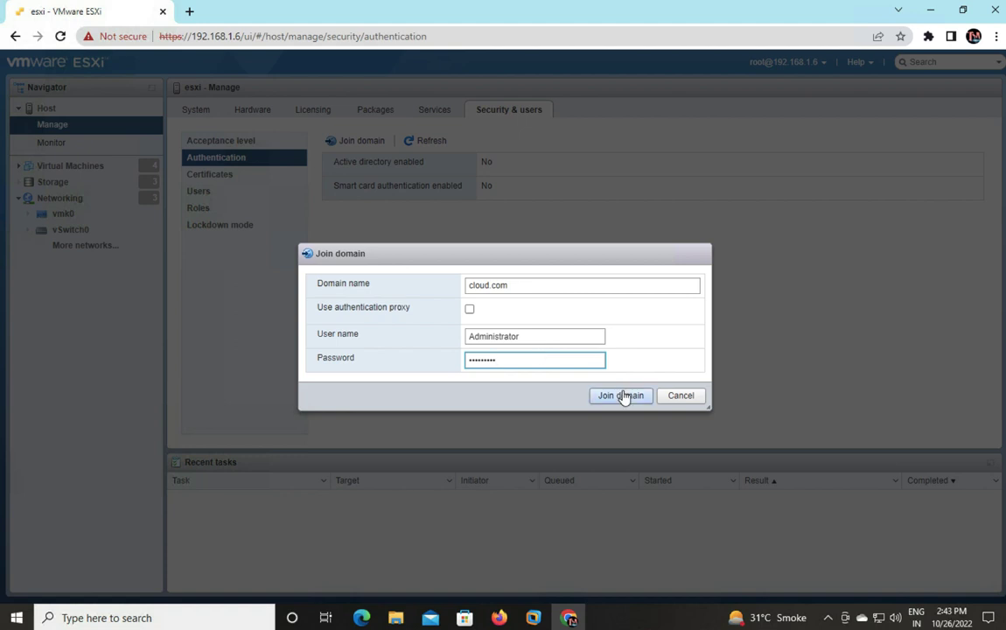
click(620, 395)
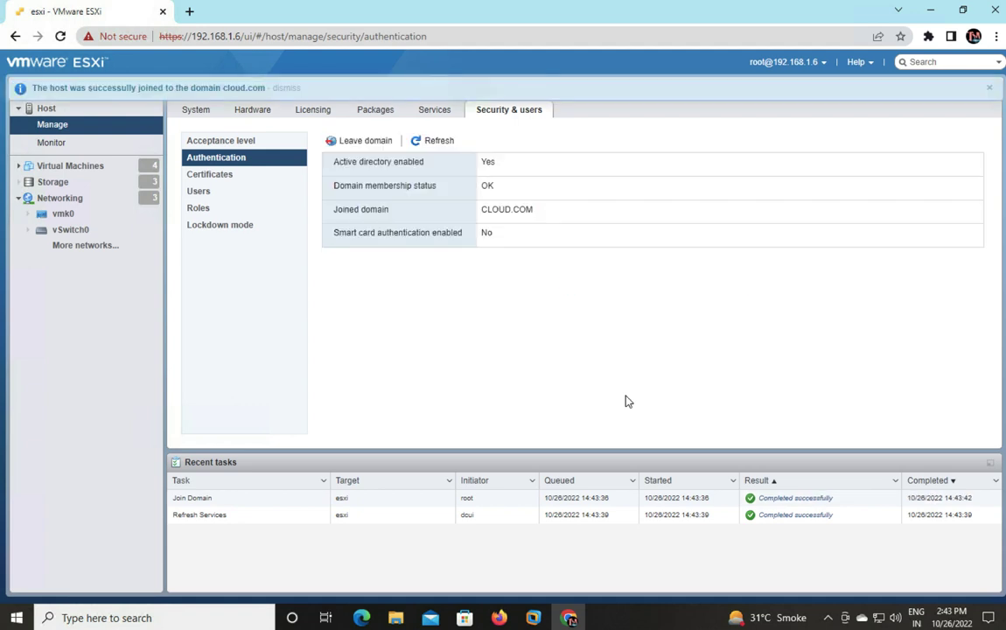
mouse_move(521, 237)
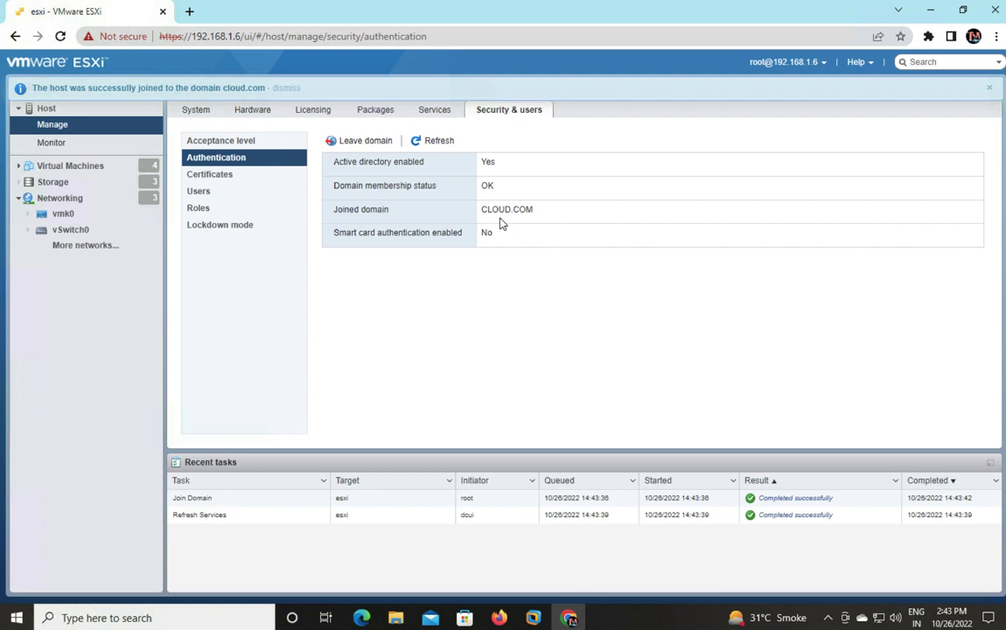
mouse_move(453, 175)
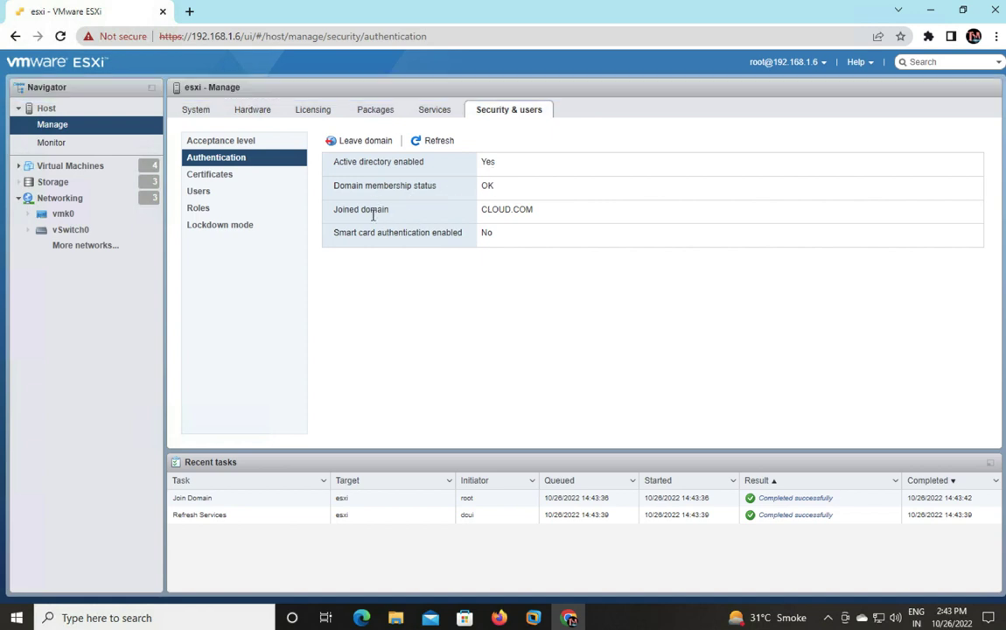
mouse_move(354, 244)
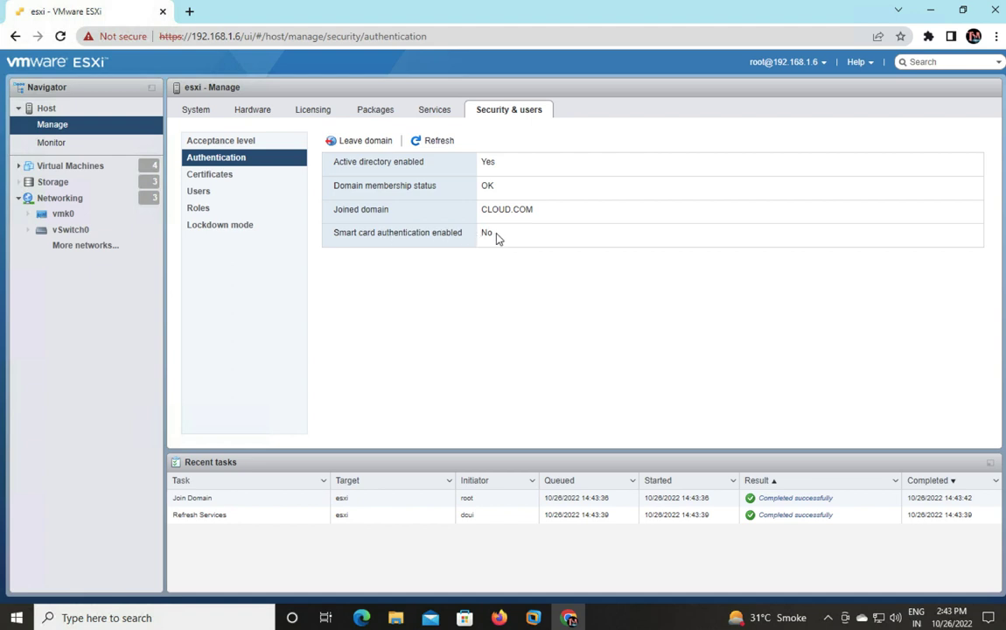
mouse_move(503, 238)
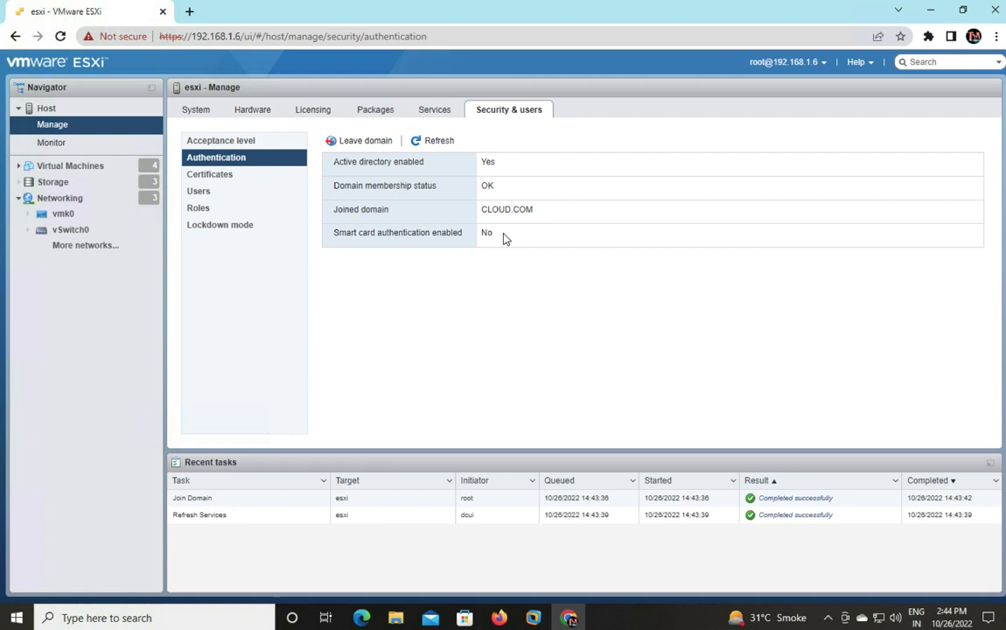
mouse_move(245, 105)
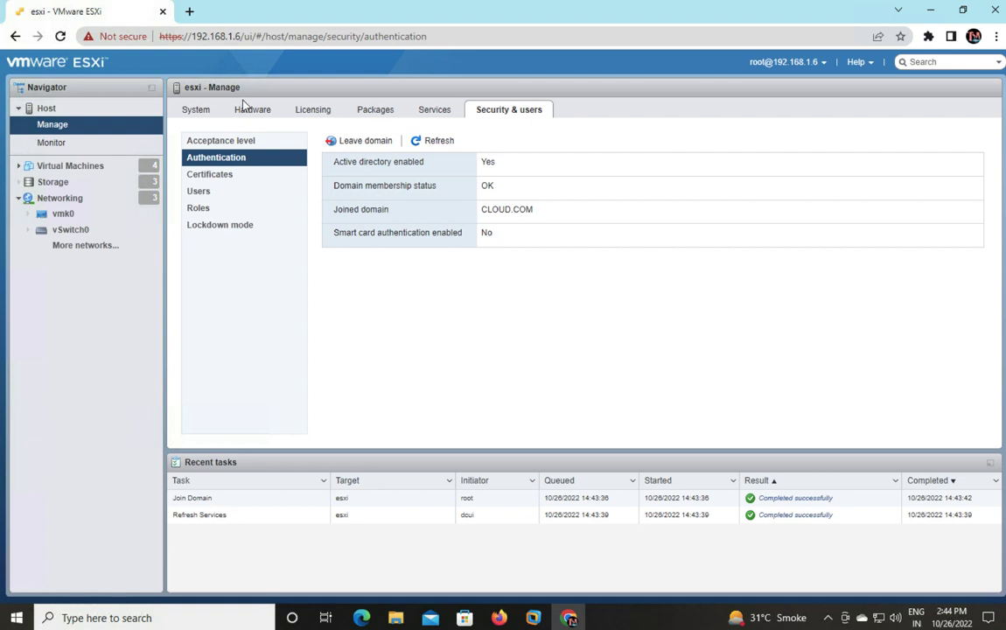
mouse_move(195, 109)
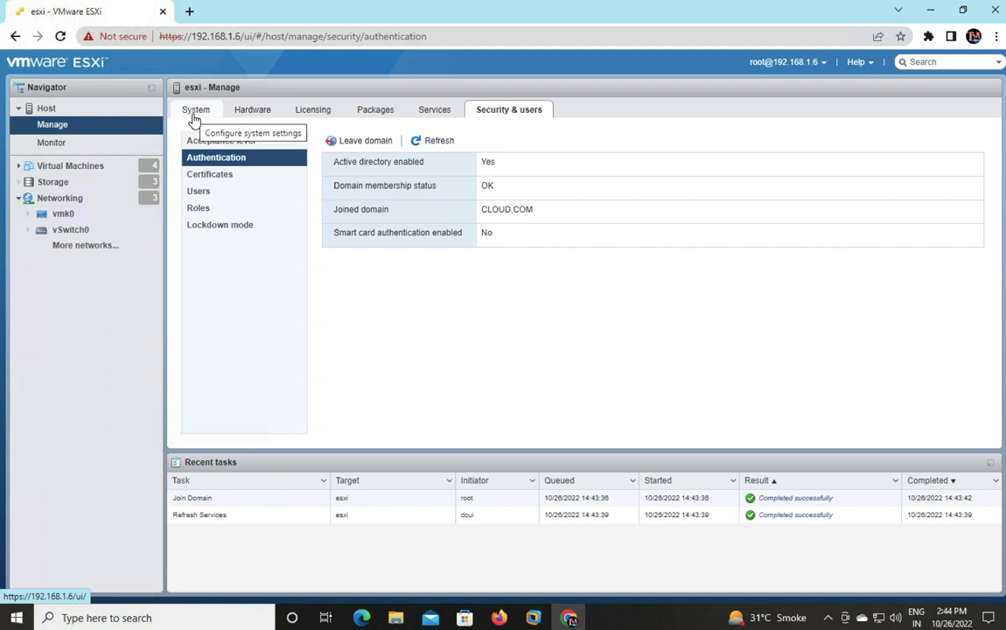
Open the host summary page for esxi.cloud.com from the Monitor view.
click(51, 142)
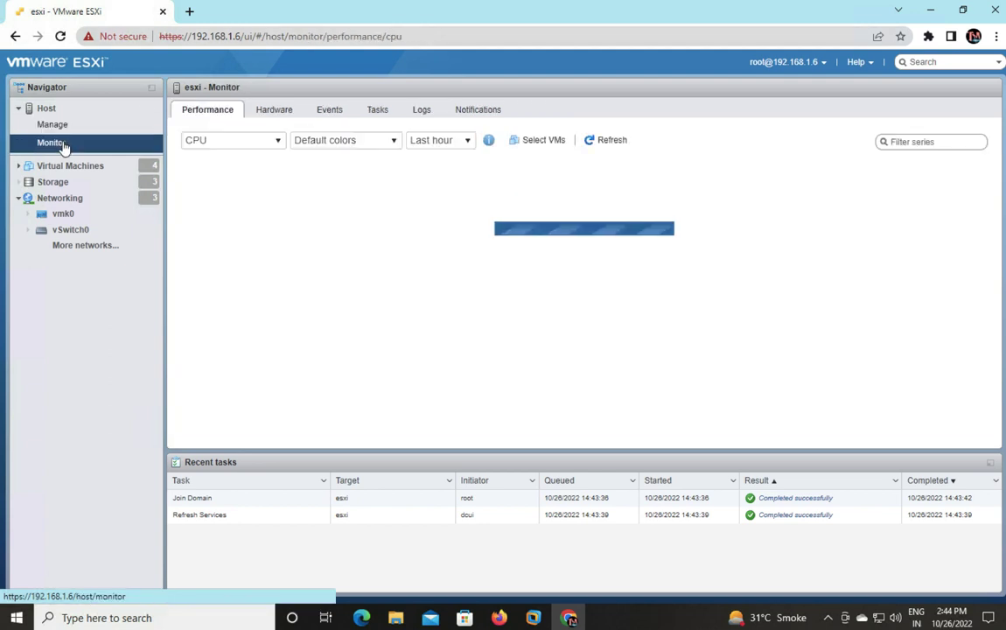
click(45, 107)
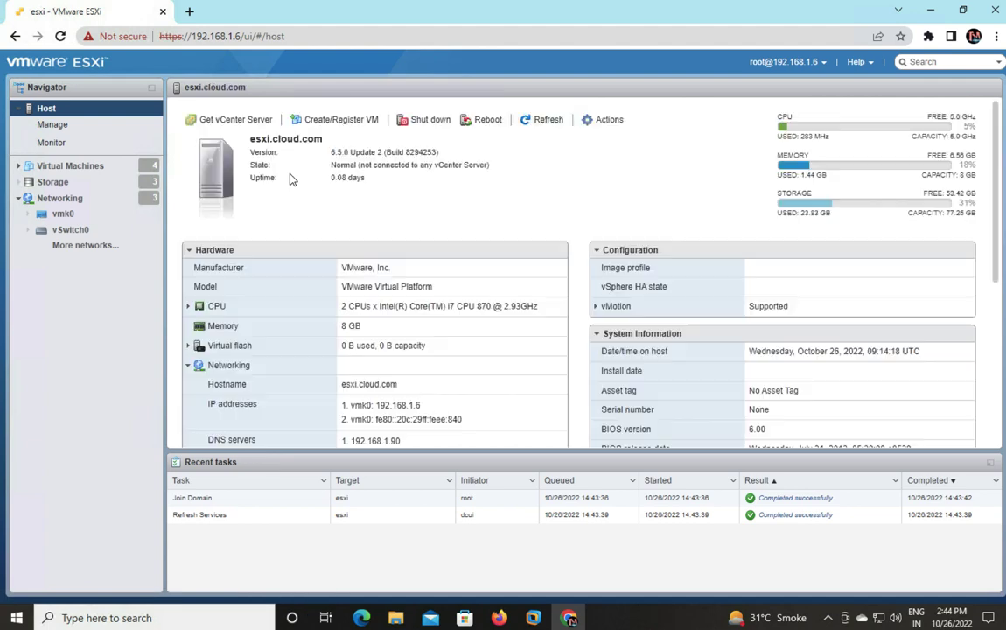
mouse_move(291, 178)
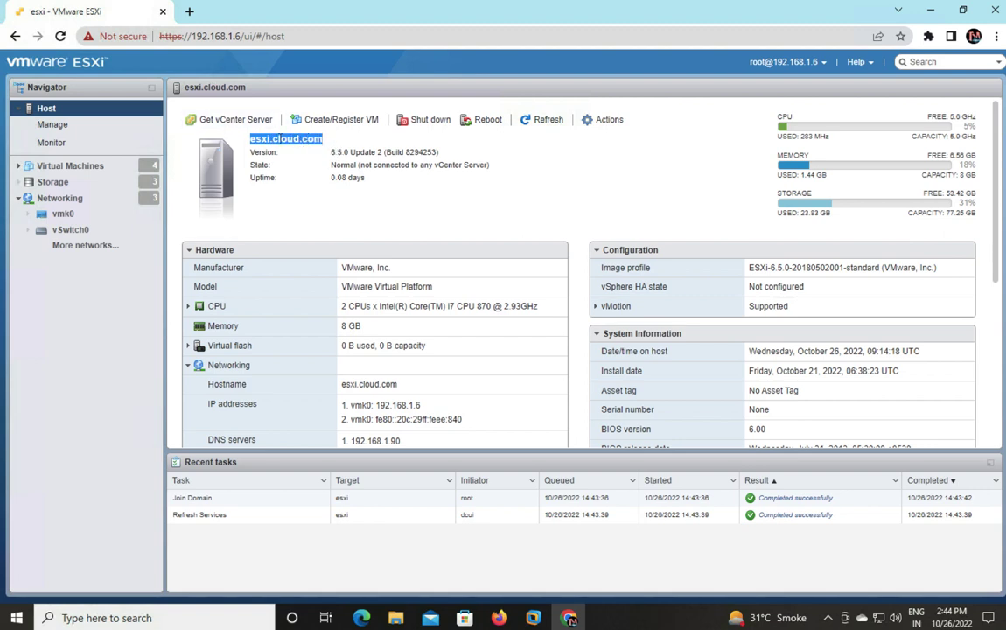
mouse_move(300, 179)
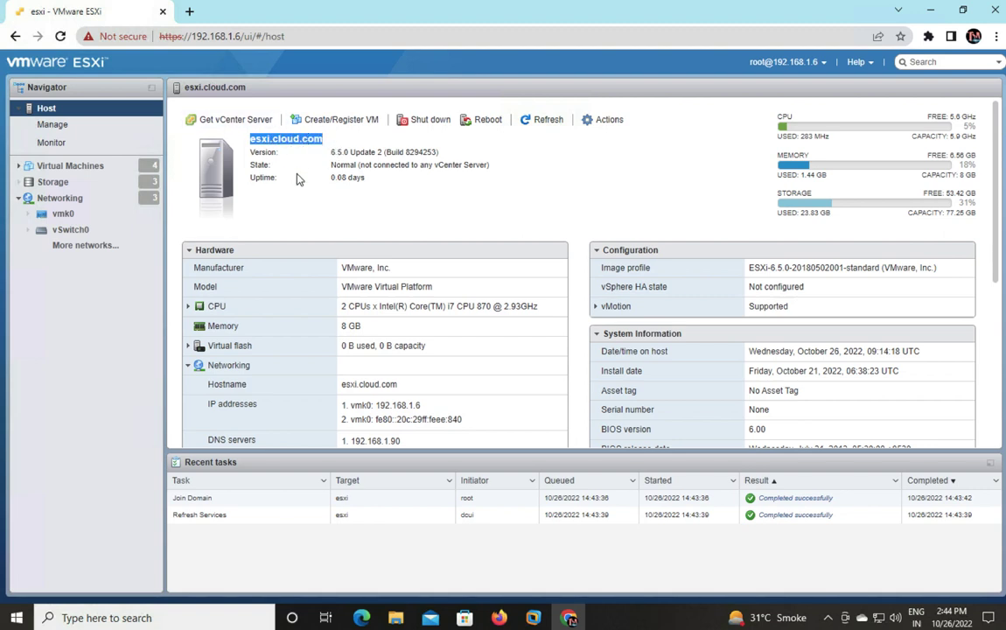
mouse_move(561, 404)
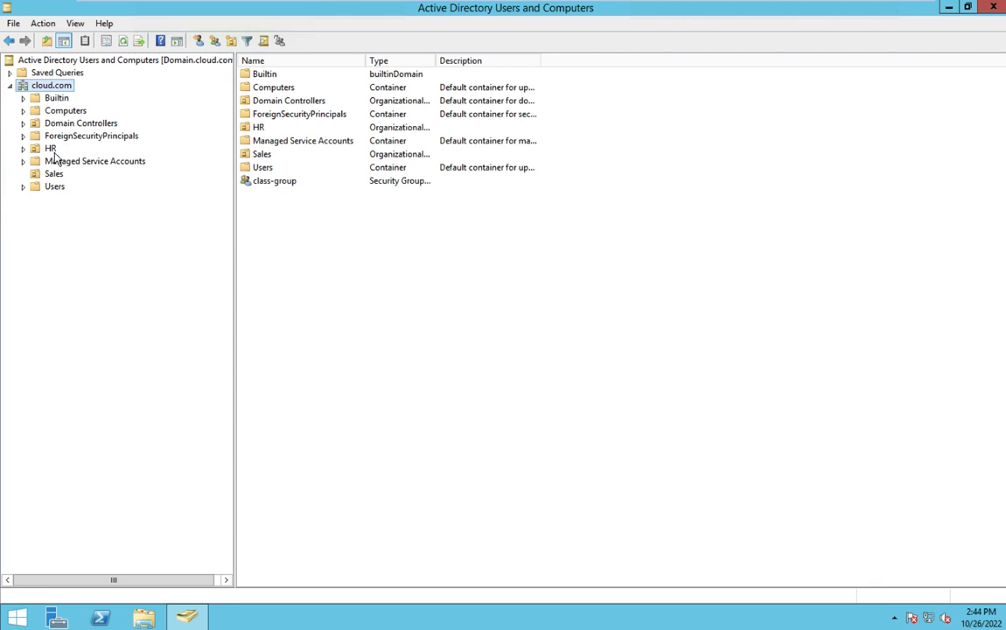
Browse the HR, Sales and Users containers, ending on HR's users aws and azure.
click(50, 148)
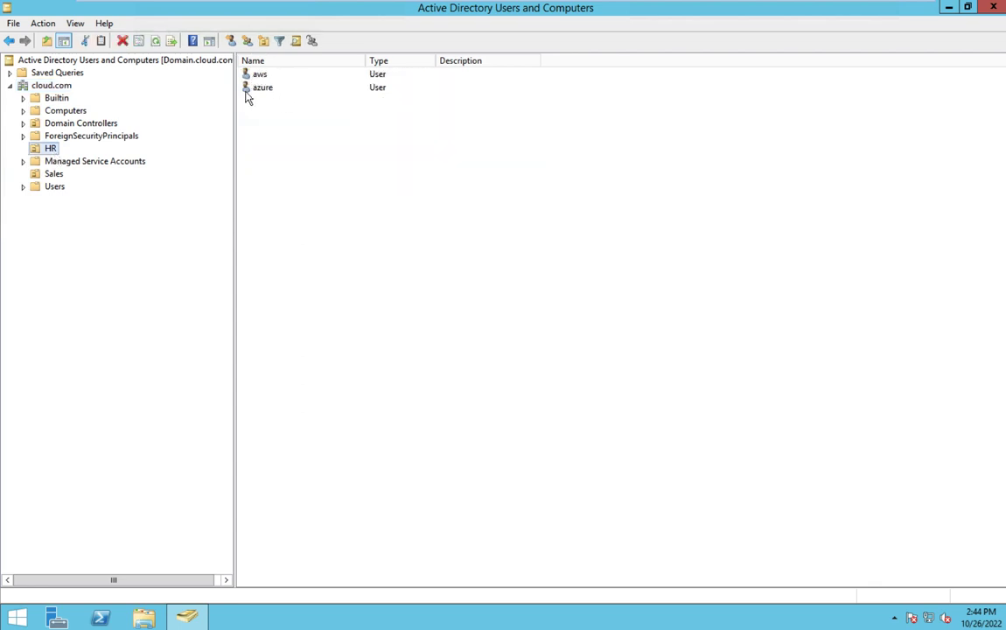
click(53, 173)
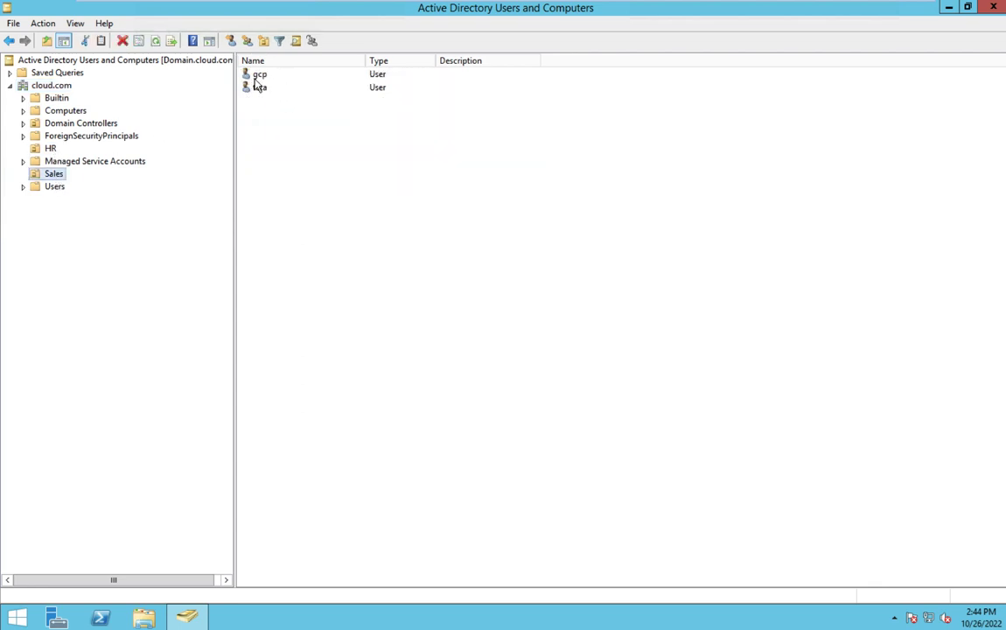
click(54, 186)
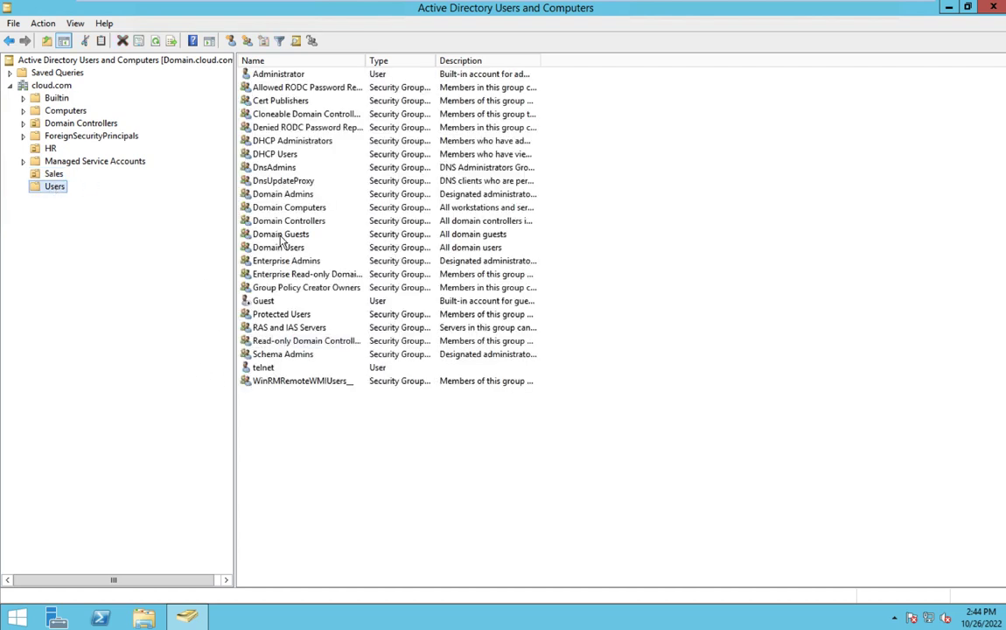
click(50, 148)
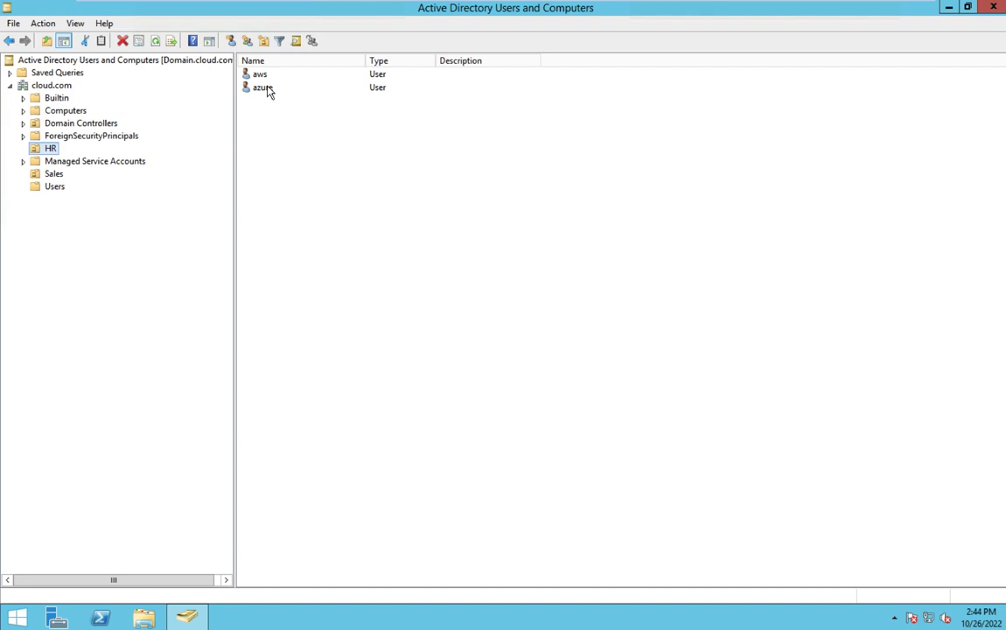
mouse_move(263, 87)
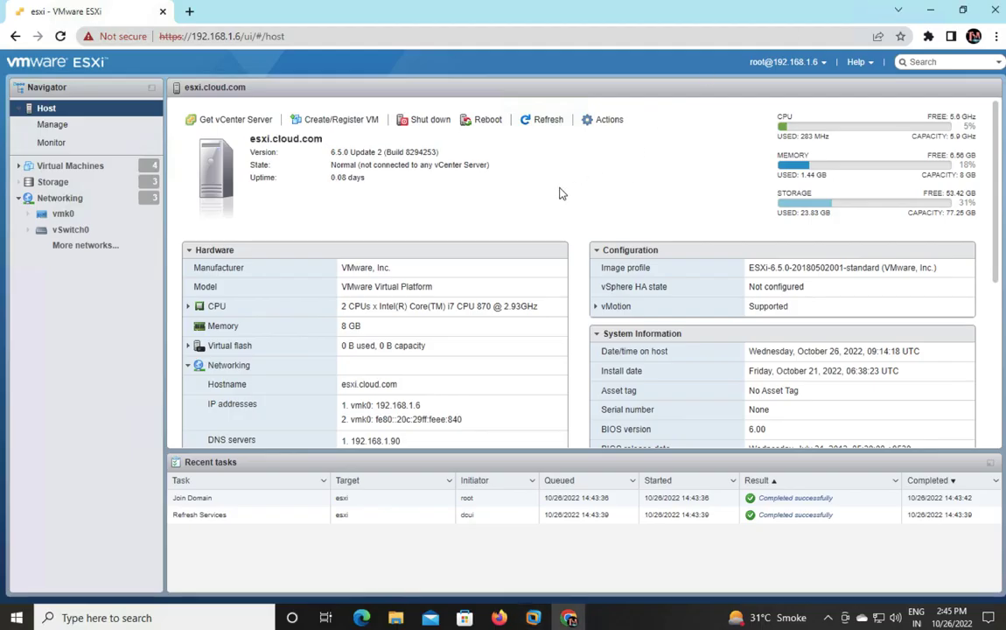
mouse_move(446, 198)
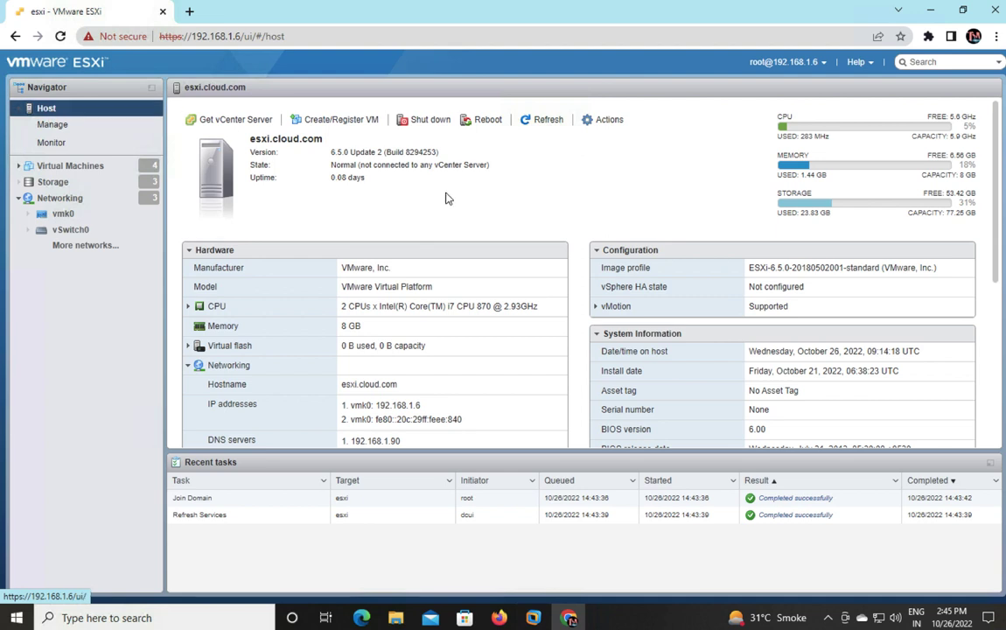
Open host permissions and try adding user aws with the Read-only role.
click(601, 119)
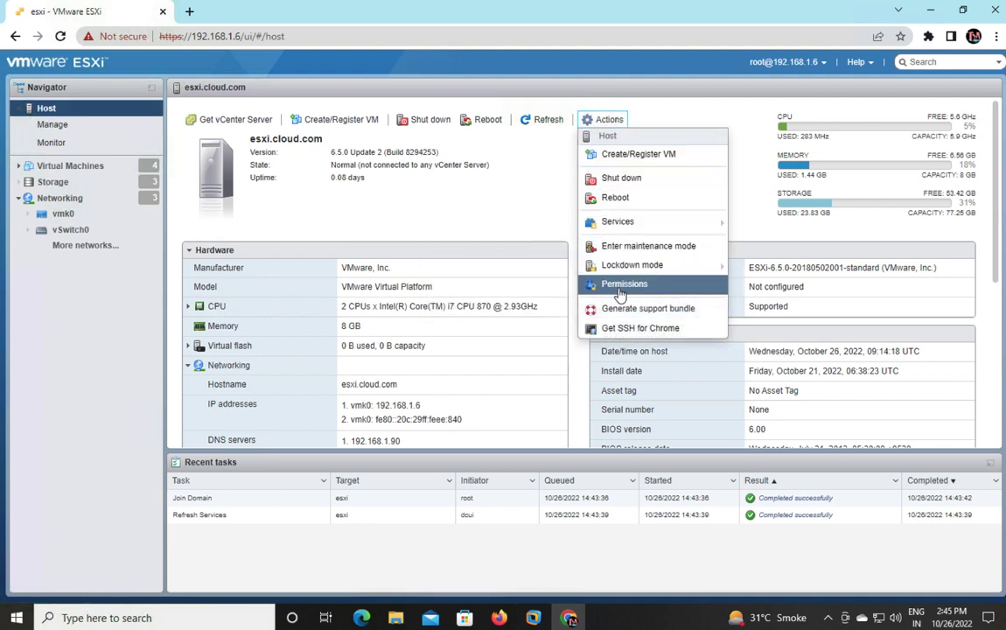
mouse_move(623, 284)
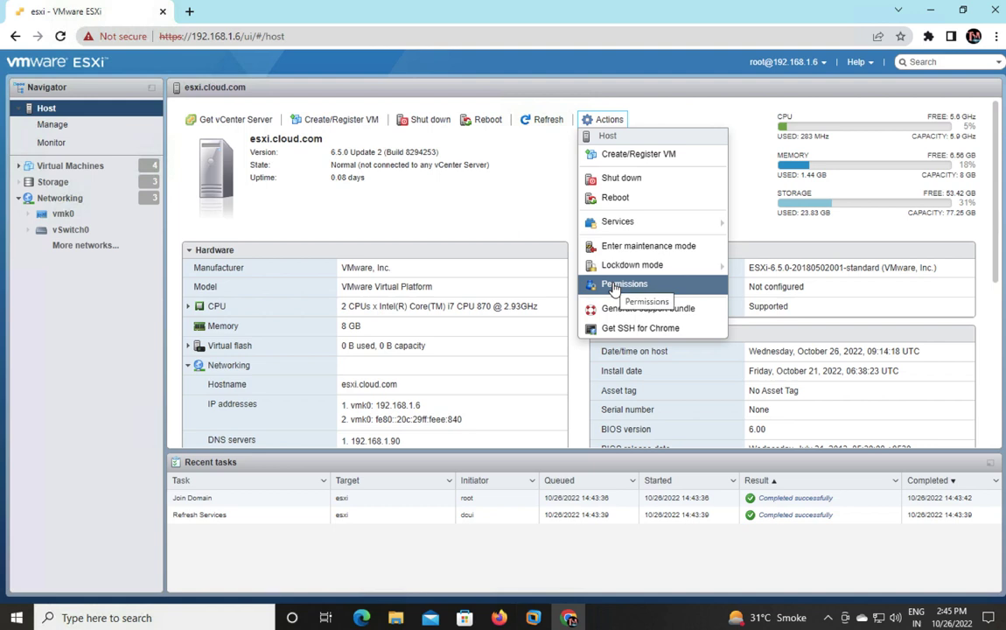
click(624, 283)
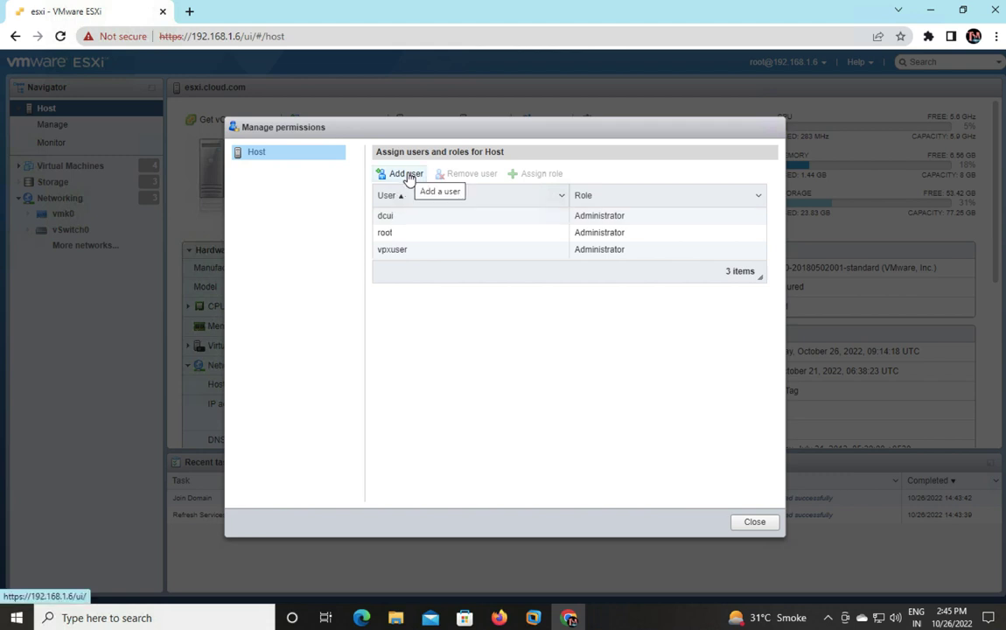
click(399, 173)
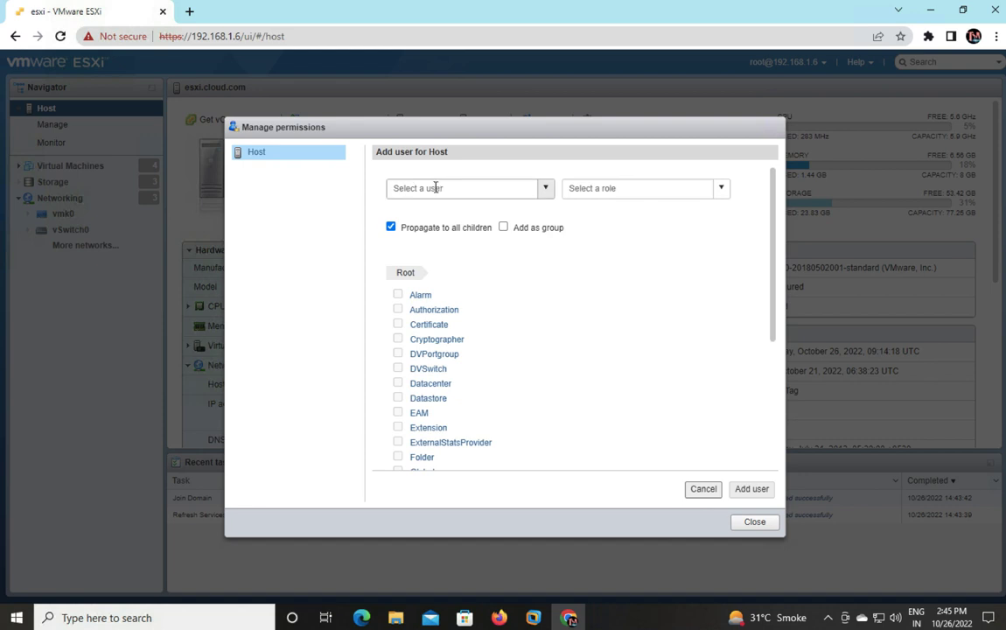
text(aws)
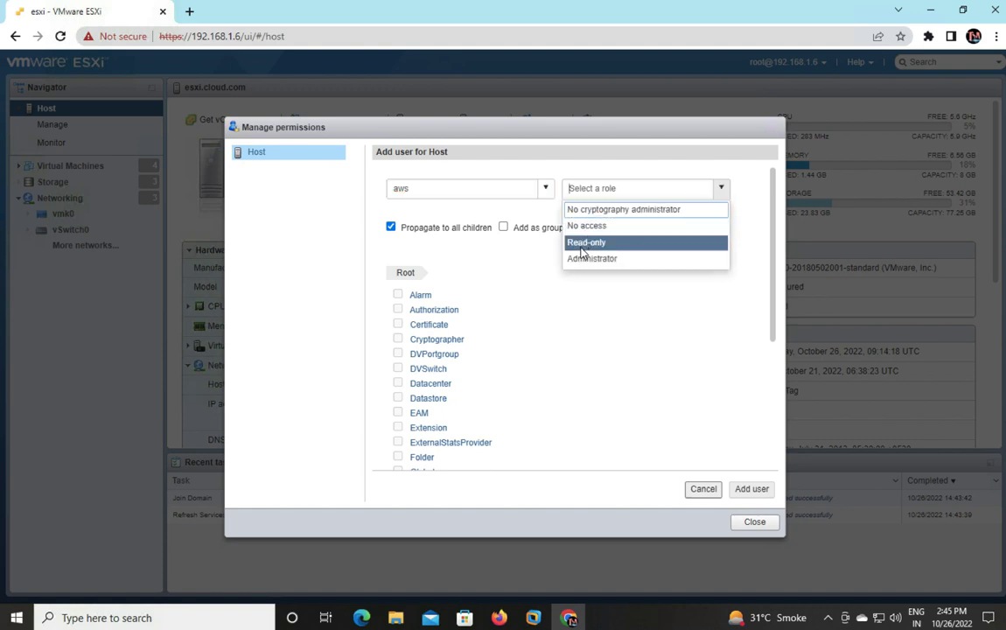
click(586, 242)
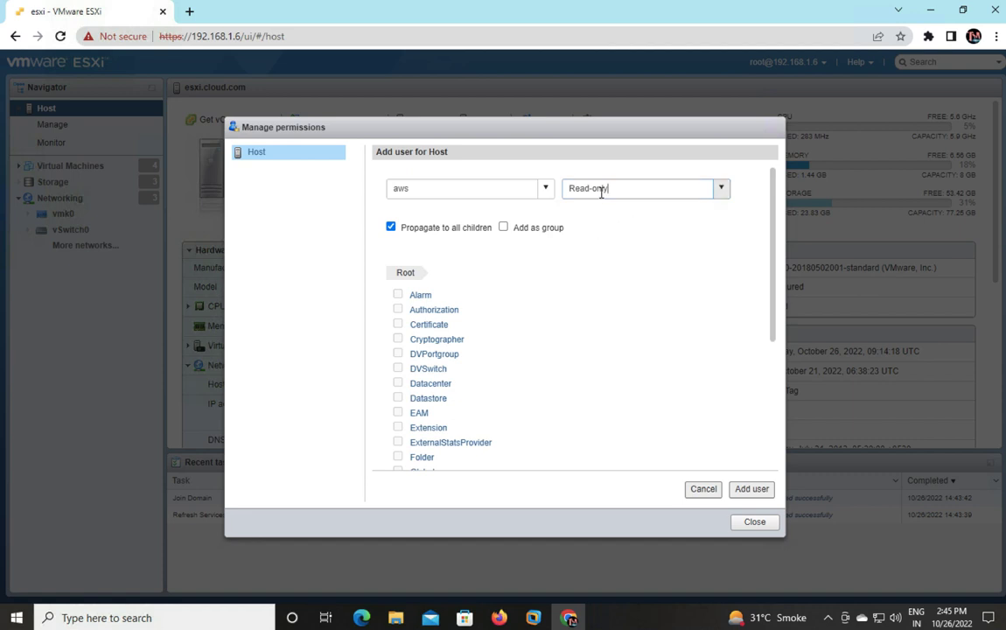
click(751, 489)
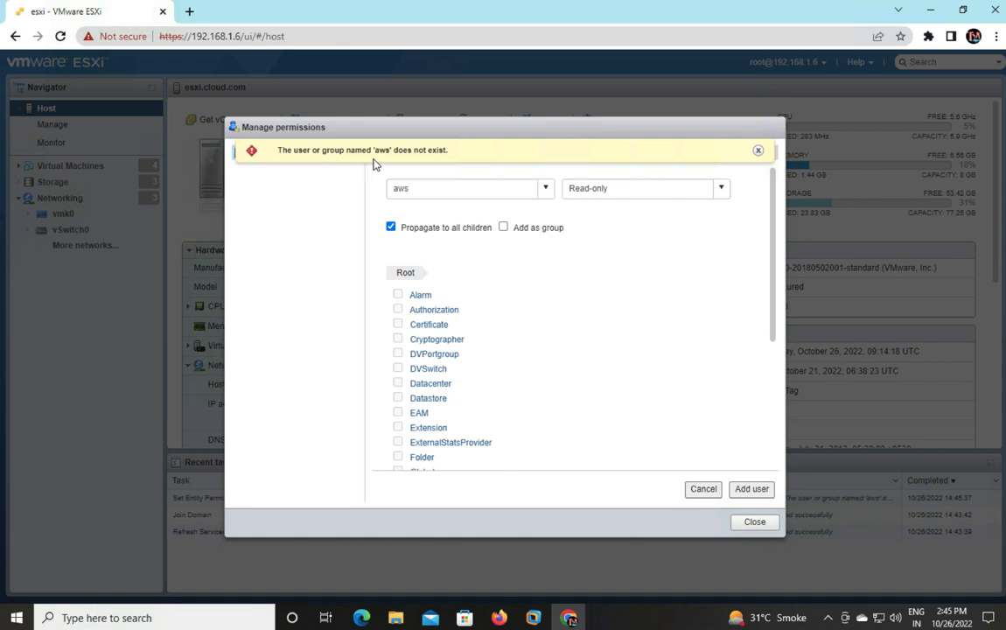
mouse_move(409, 163)
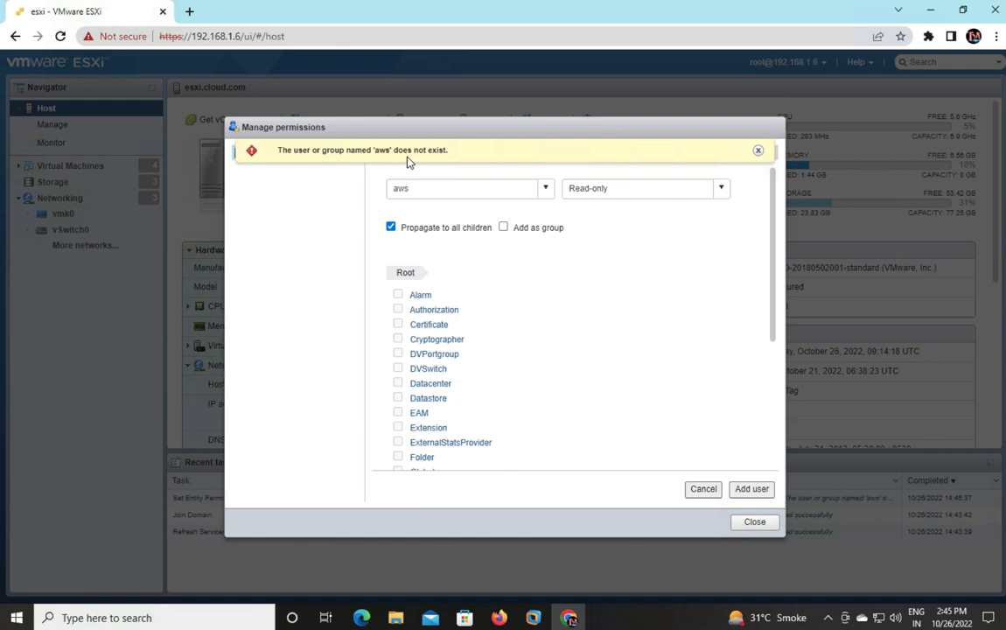
Correct the user to aws@cloud and add it with the Read-only role.
click(461, 188)
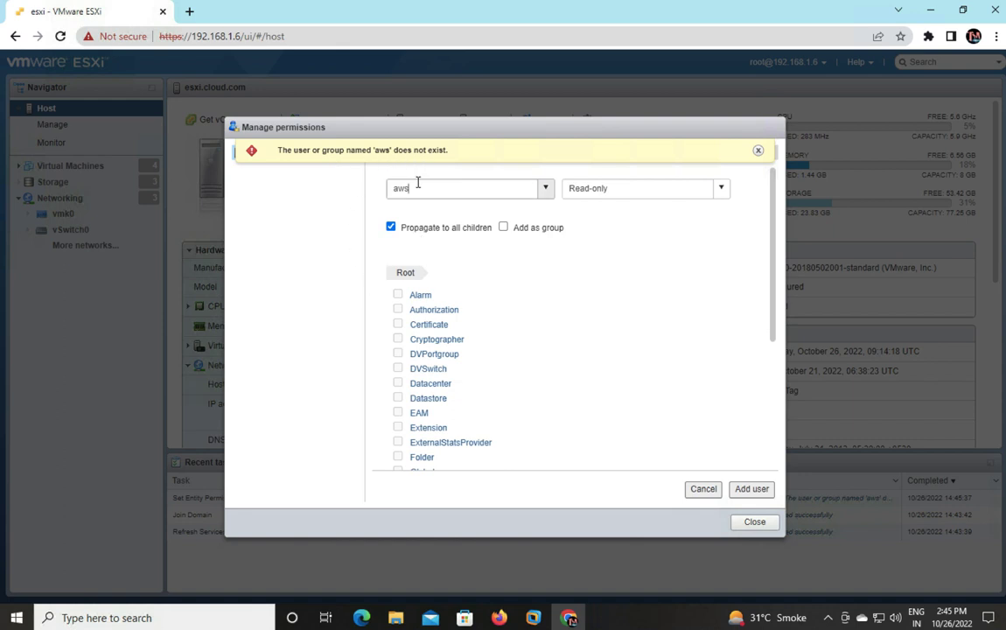
text(@)
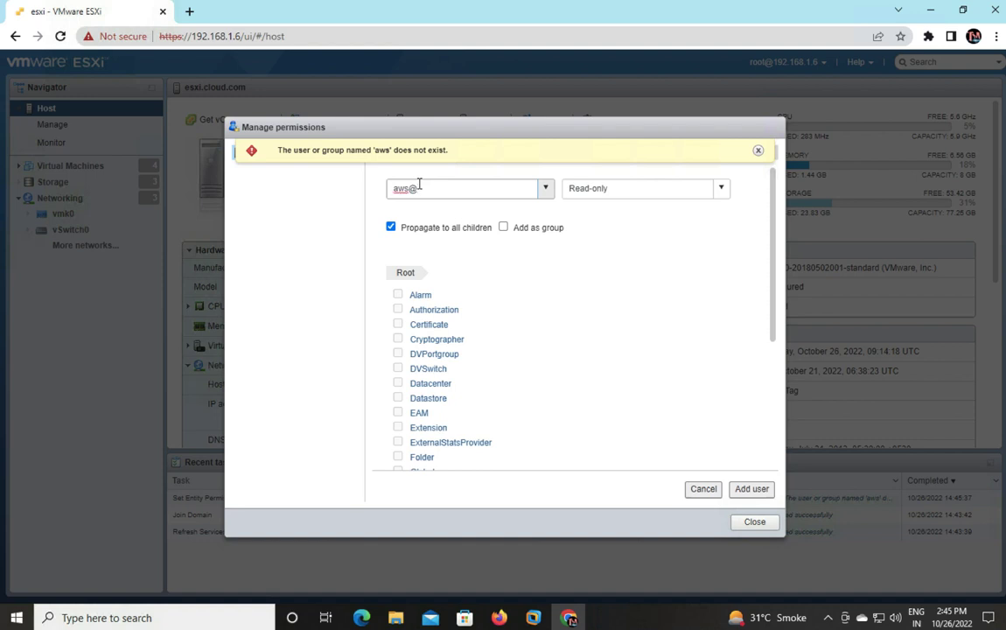
text(cloud.com)
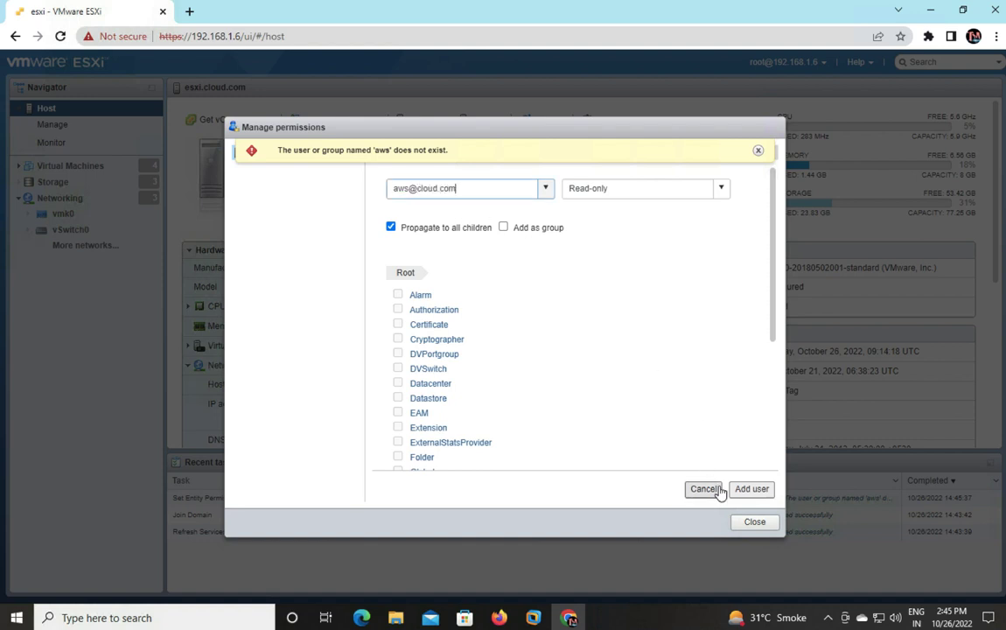
click(705, 488)
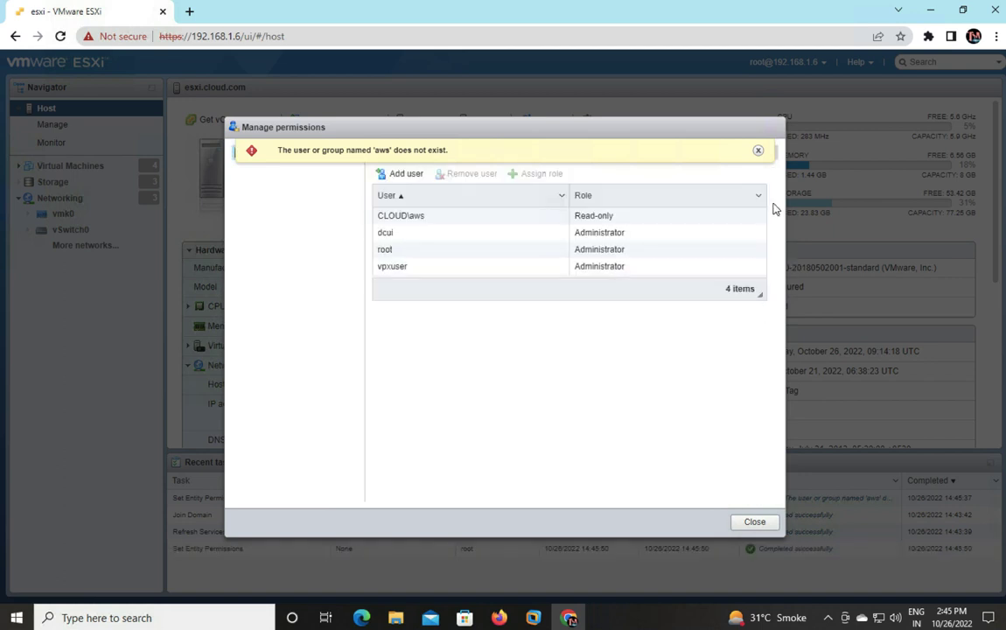
click(758, 150)
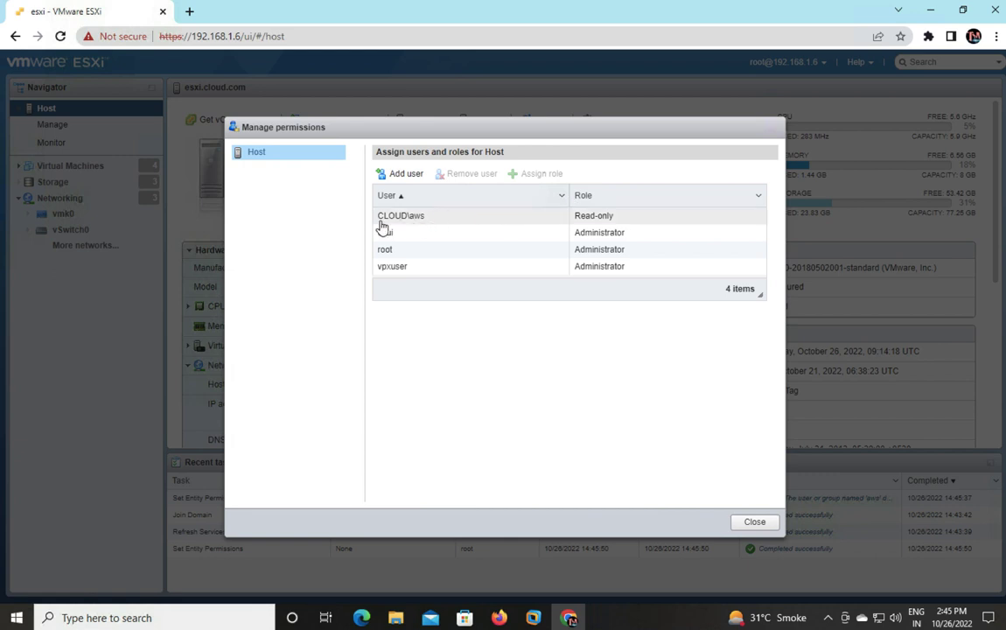
mouse_move(387, 229)
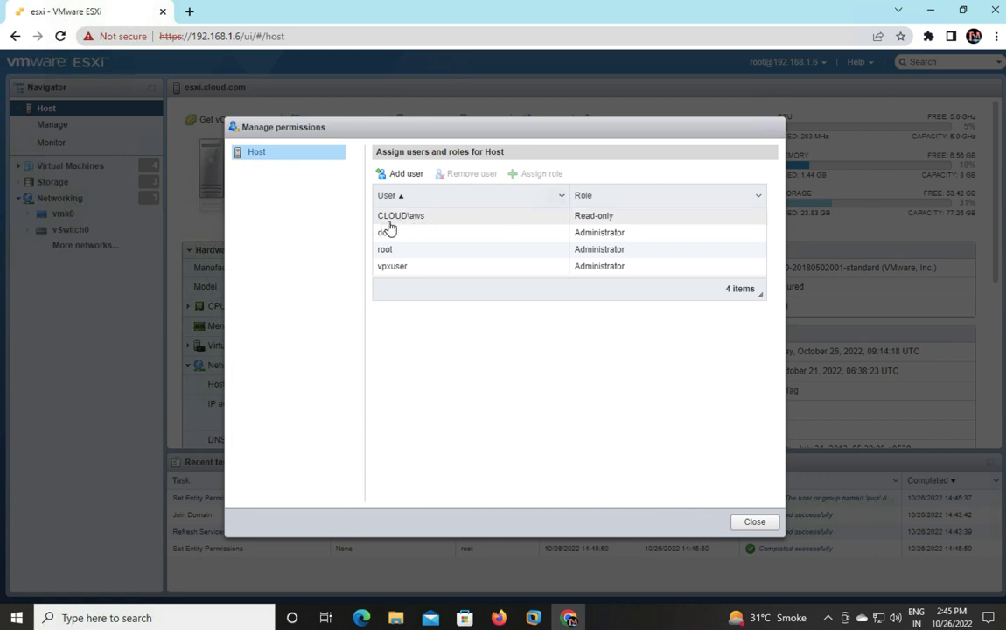
mouse_move(429, 222)
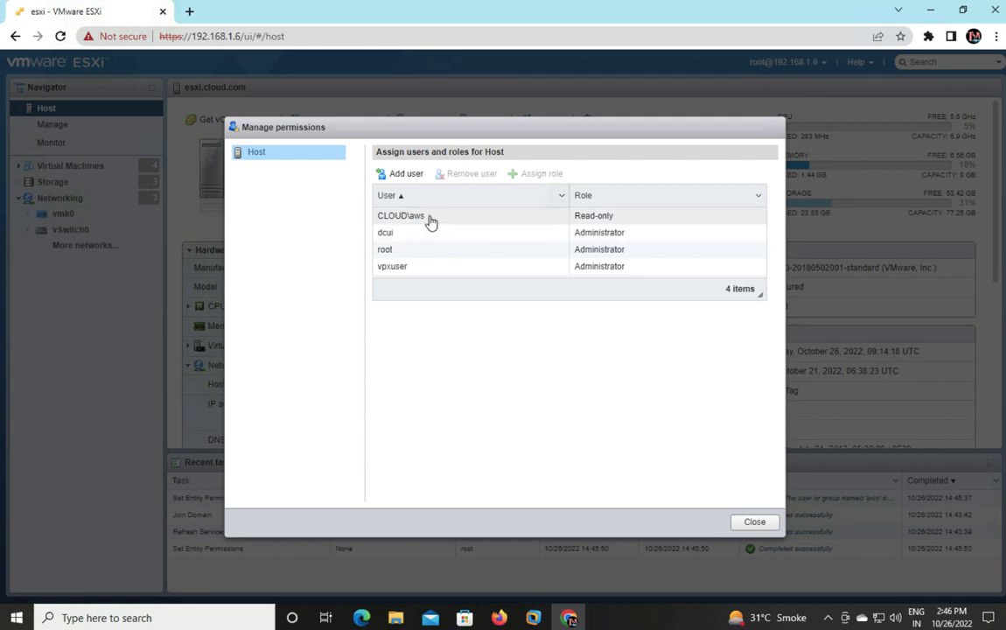
click(429, 215)
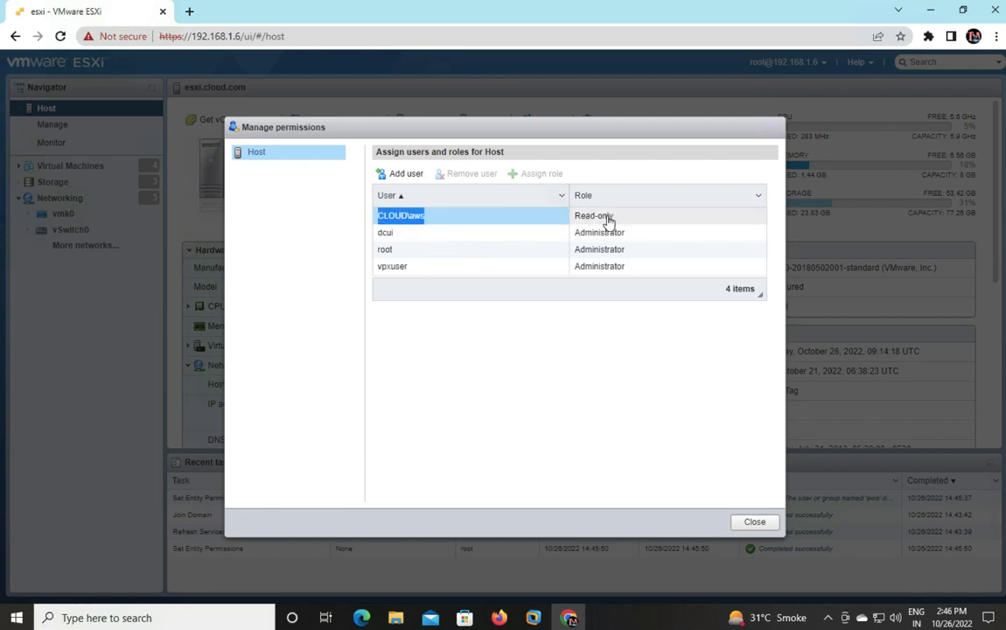
click(753, 521)
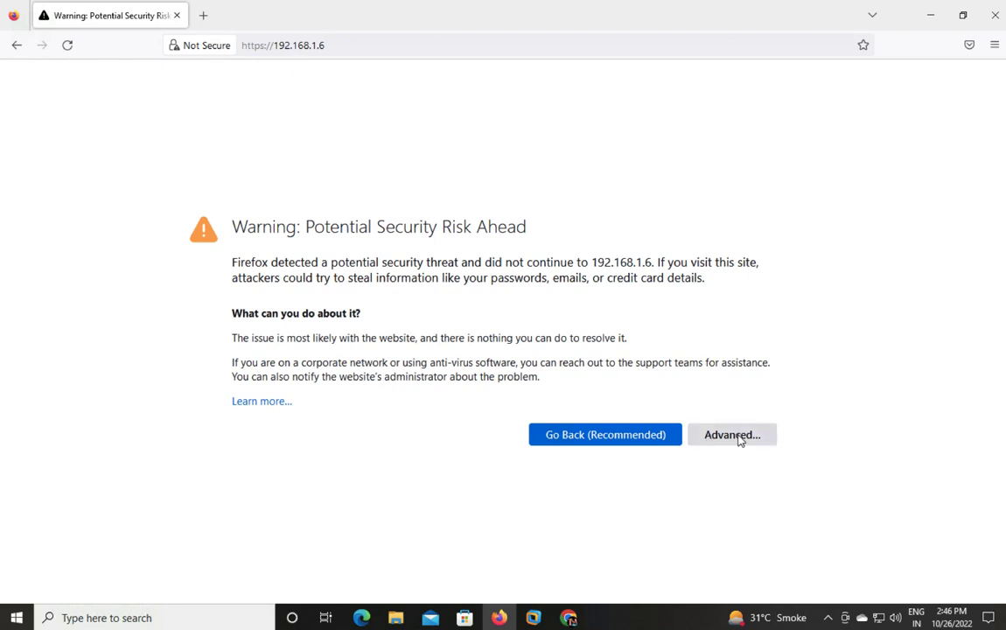
Accept the certificate risk and log in to 192.168.1.6 as aws.
click(732, 433)
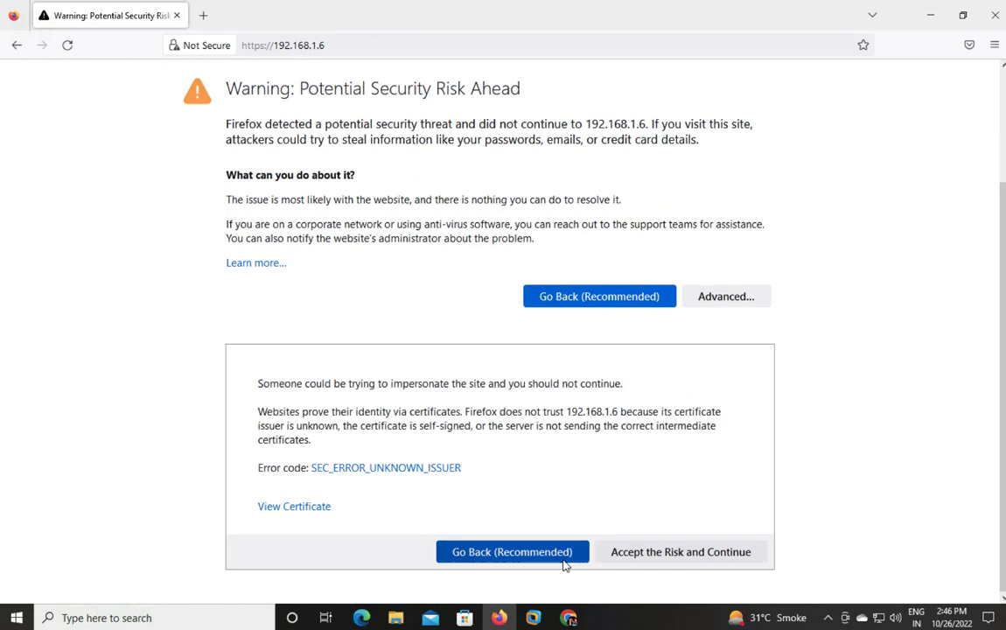
click(681, 551)
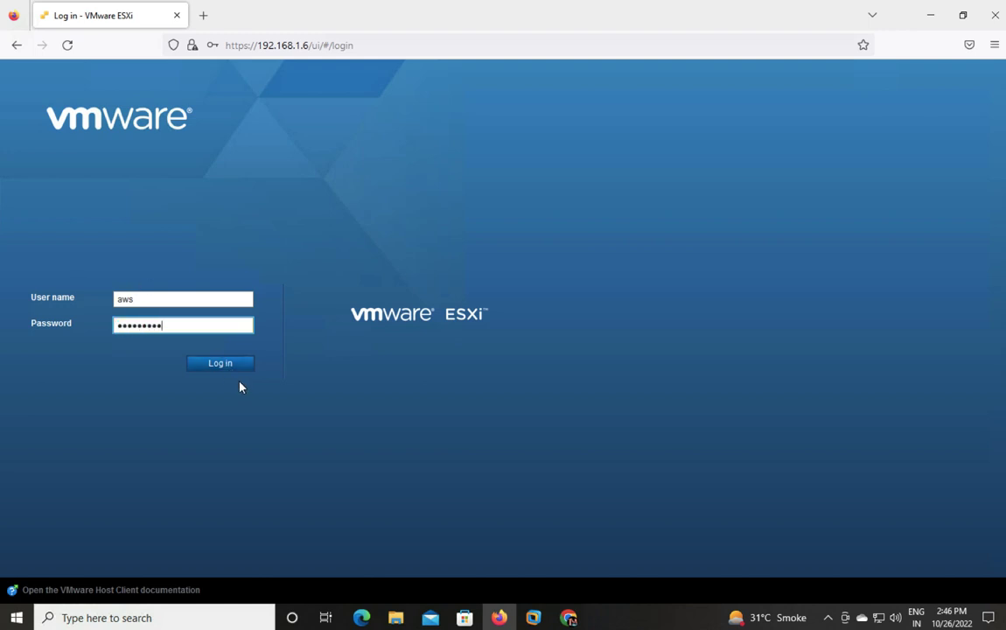
click(220, 363)
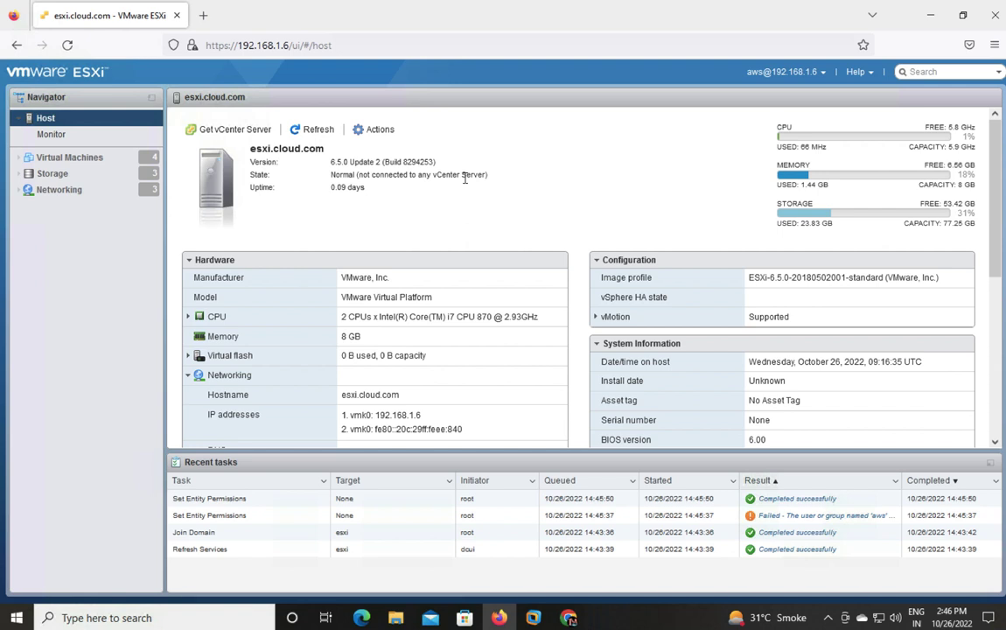
Start creating a new virtual machine named ww.
click(70, 156)
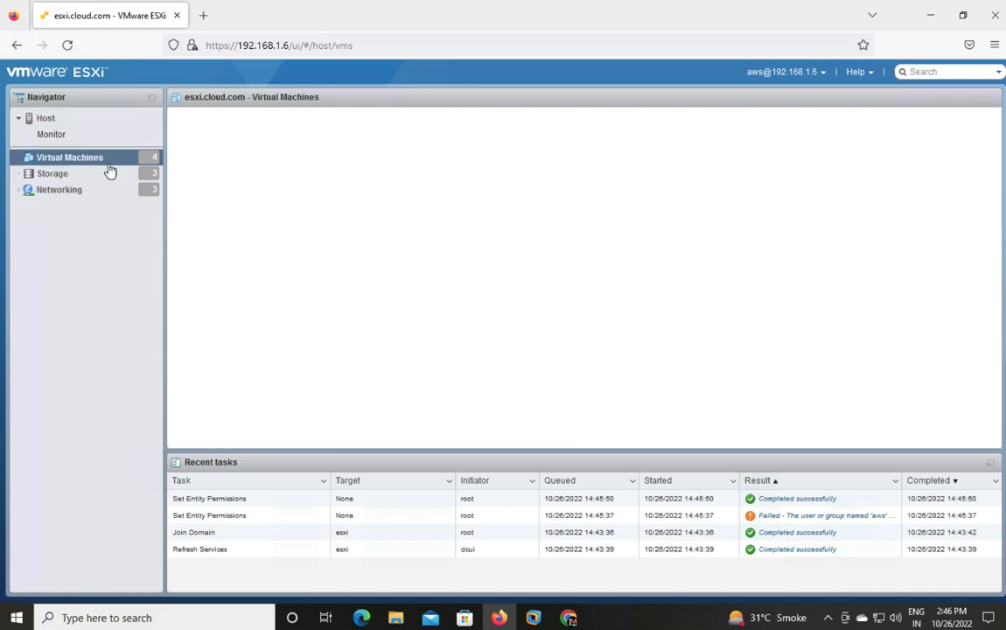
click(69, 156)
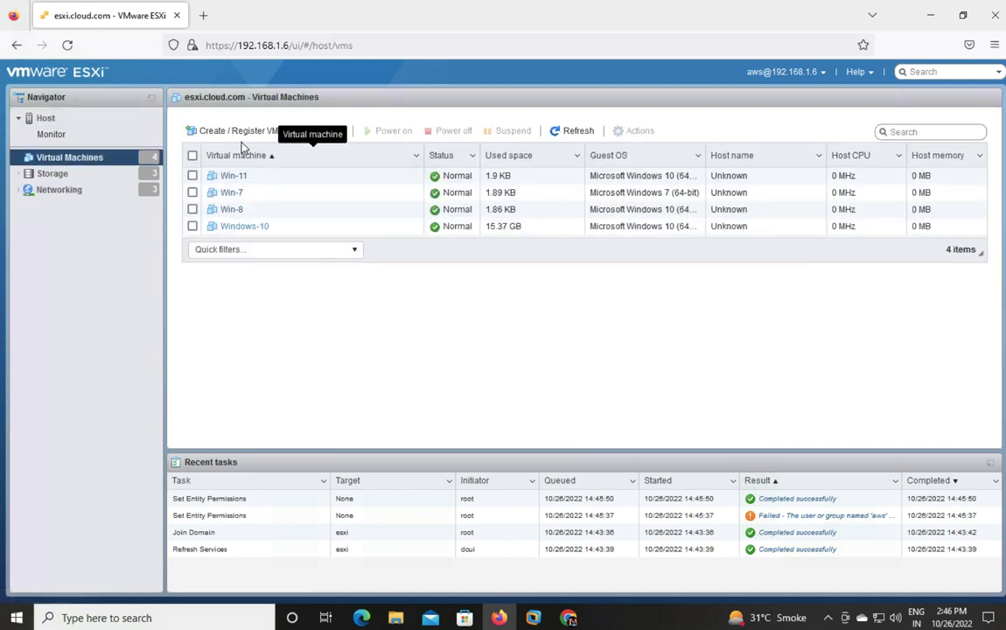
click(232, 130)
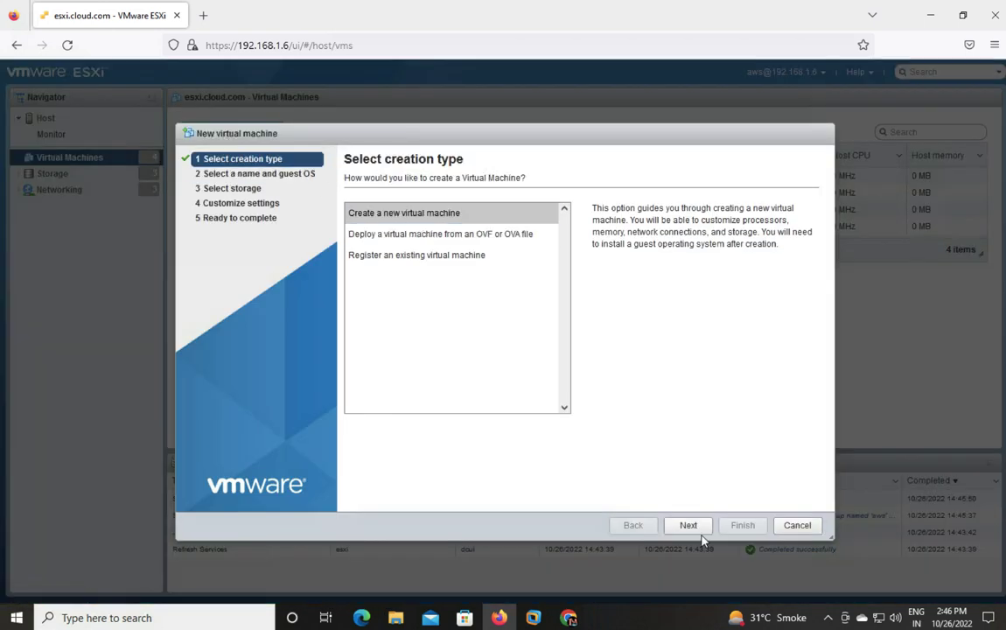
click(688, 525)
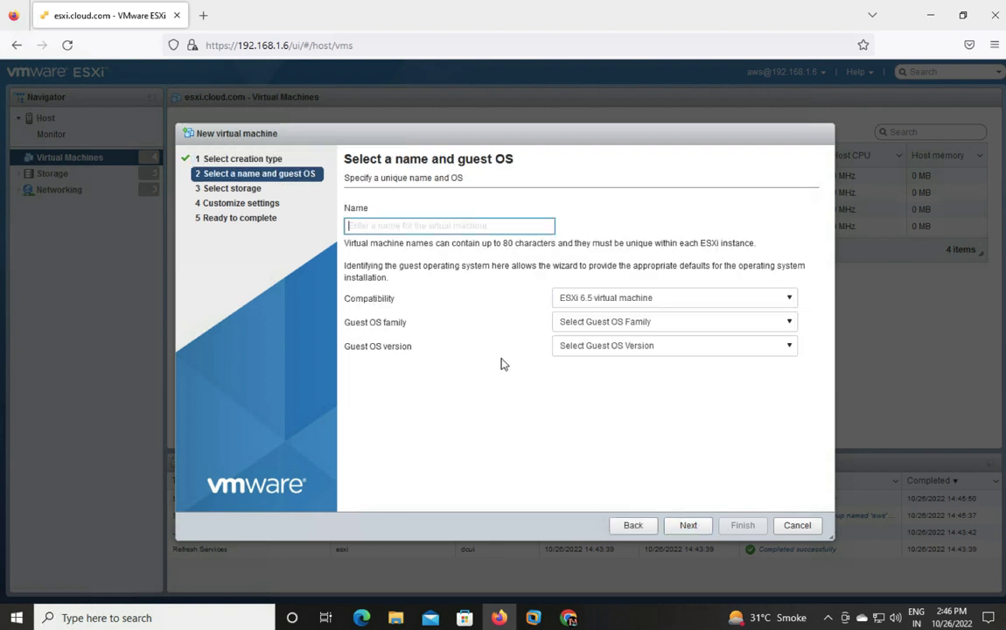
text(ww)
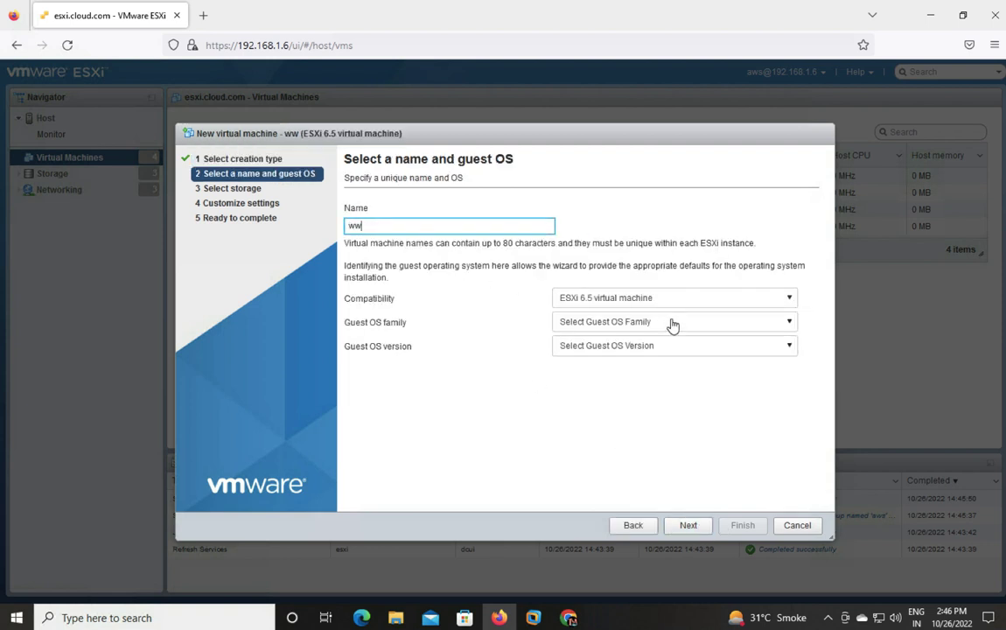
Choose Windows 10 (64-bit) on datastore1, submit, and dismiss the config error.
click(674, 321)
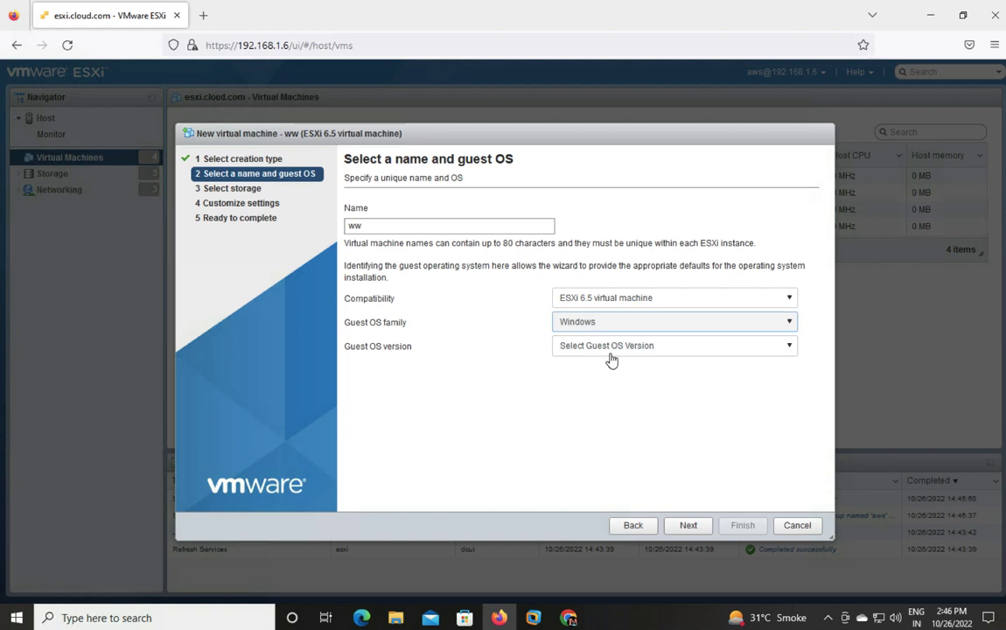
click(673, 345)
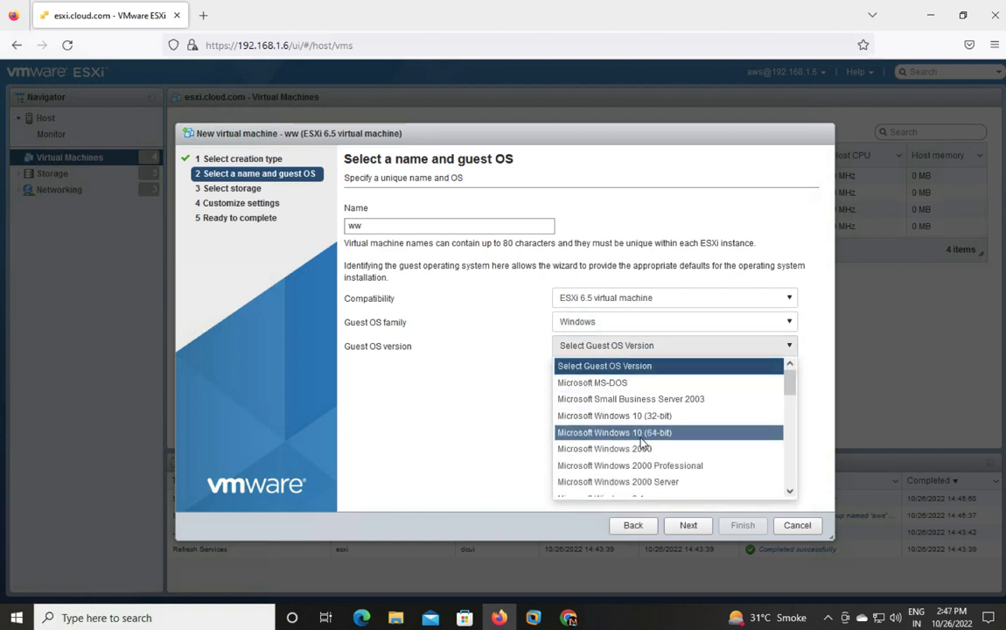
click(687, 525)
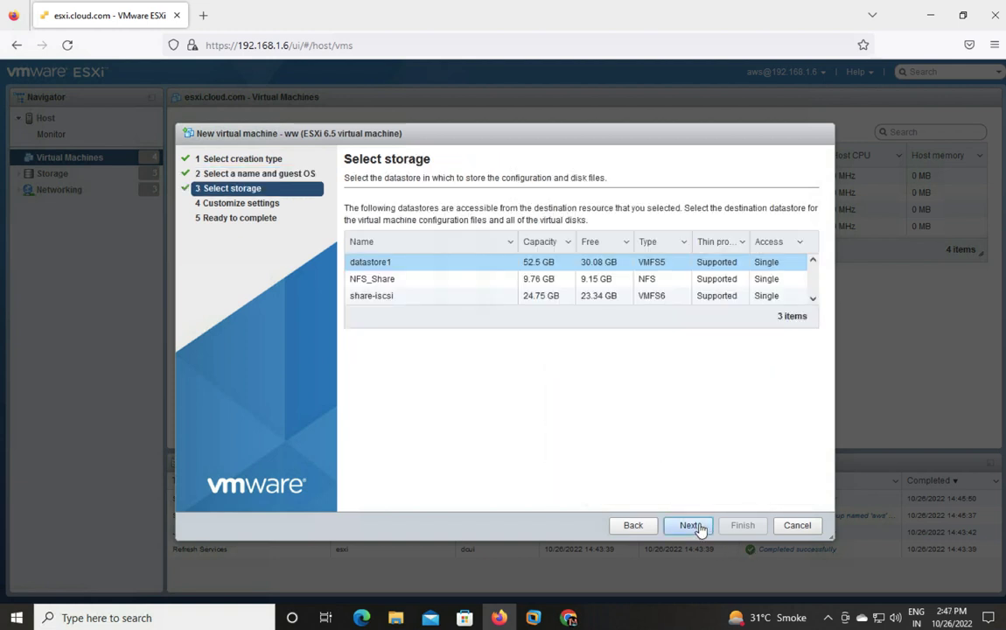
click(689, 524)
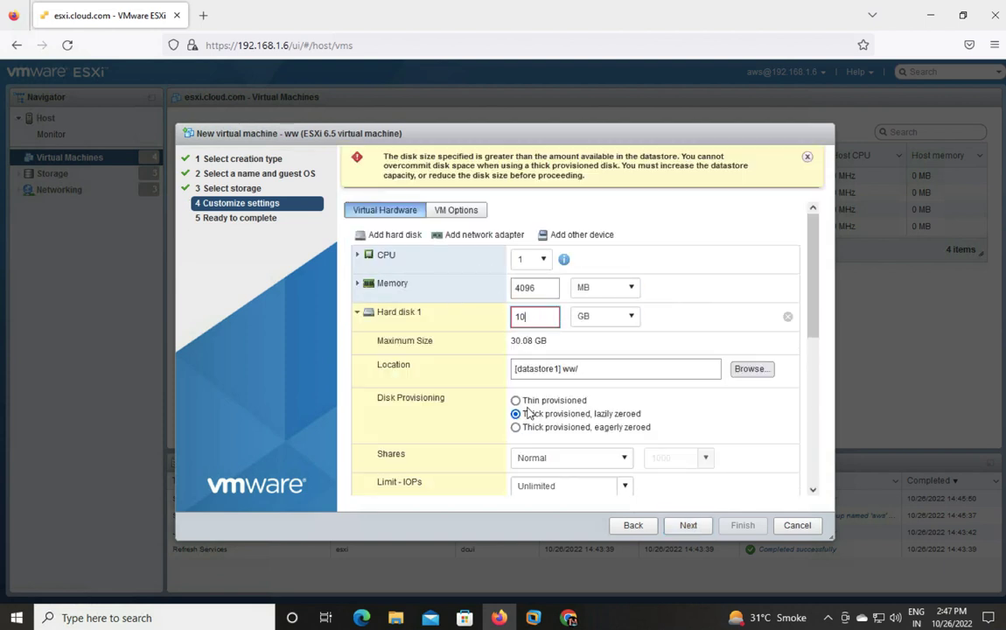
click(516, 400)
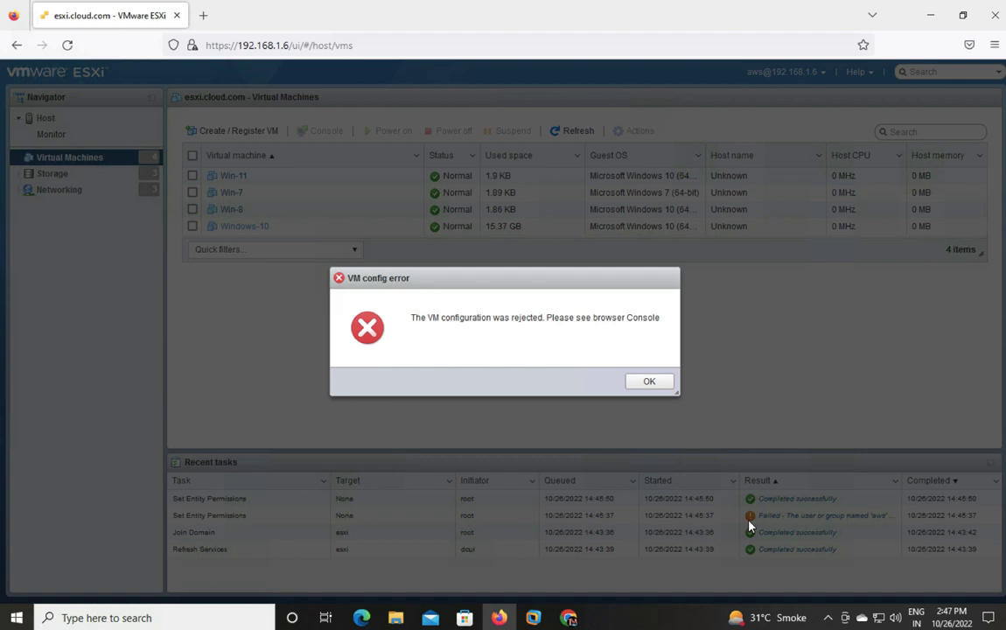
mouse_move(682, 431)
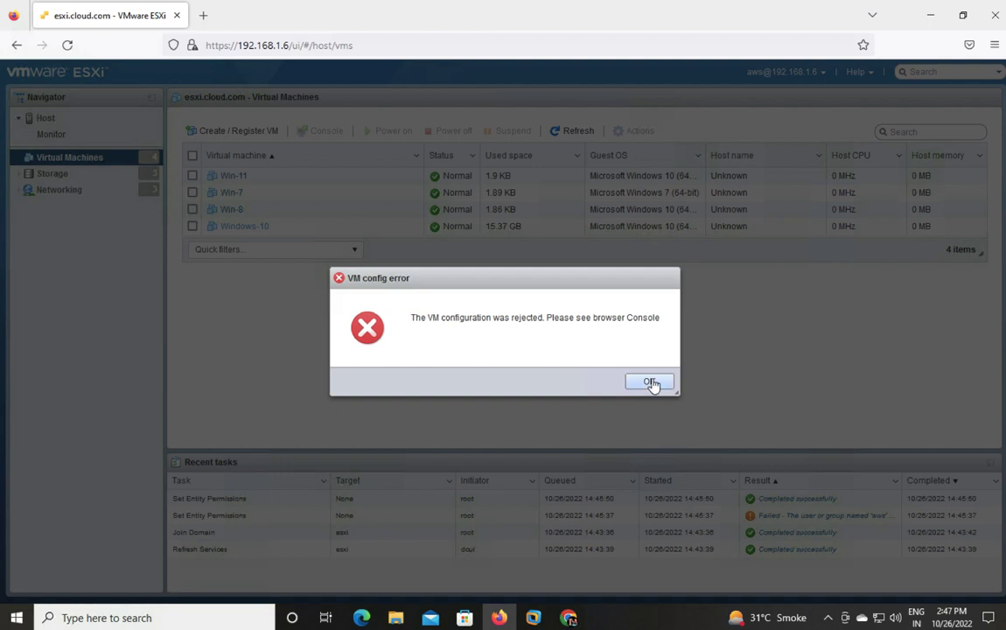
click(650, 382)
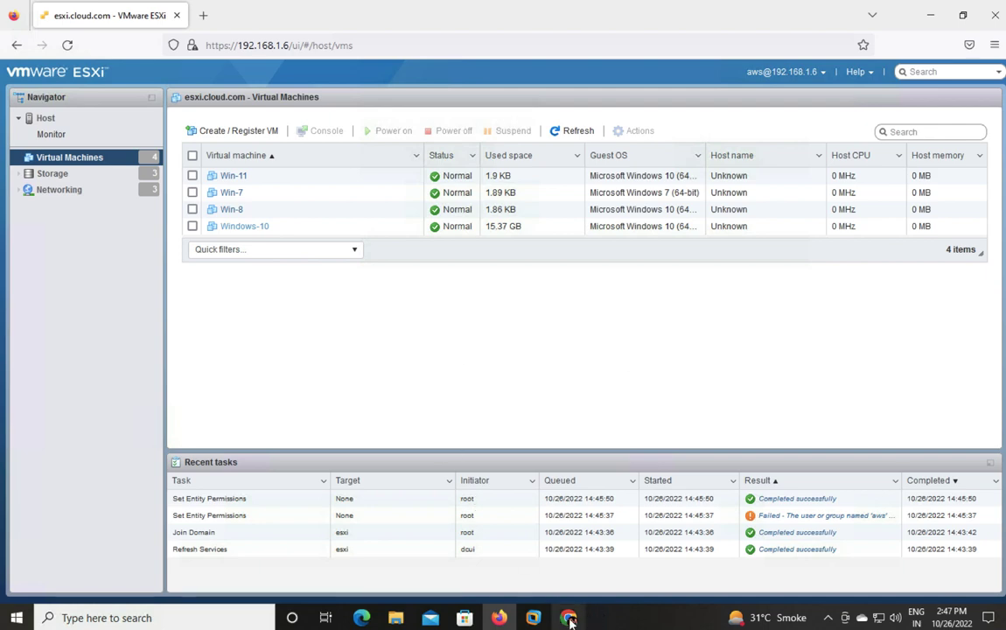
In the root session, confirm CLOUD\aws is still Read-only in host permissions.
click(45, 107)
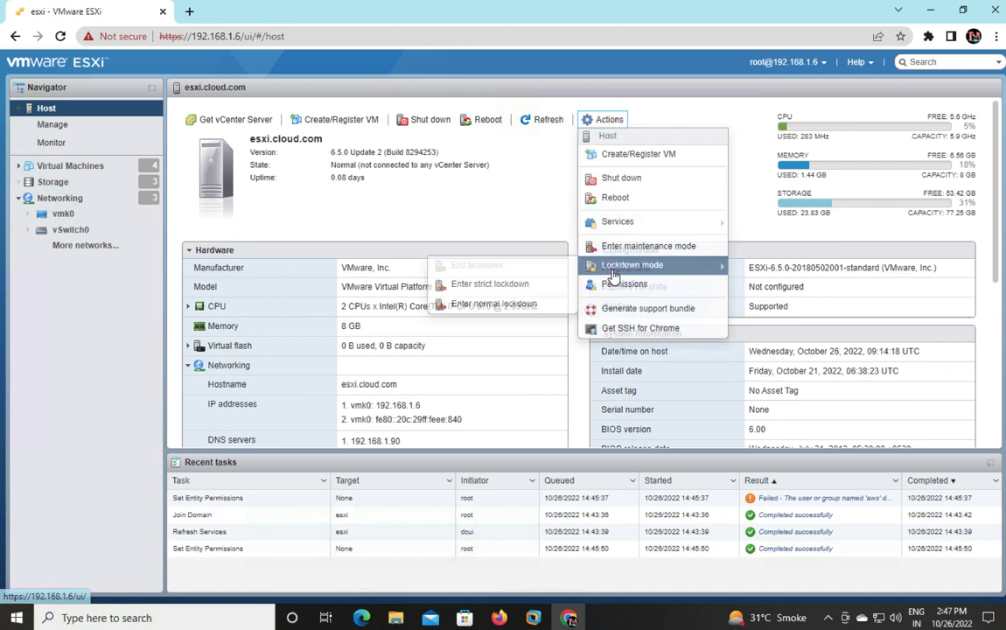
click(623, 283)
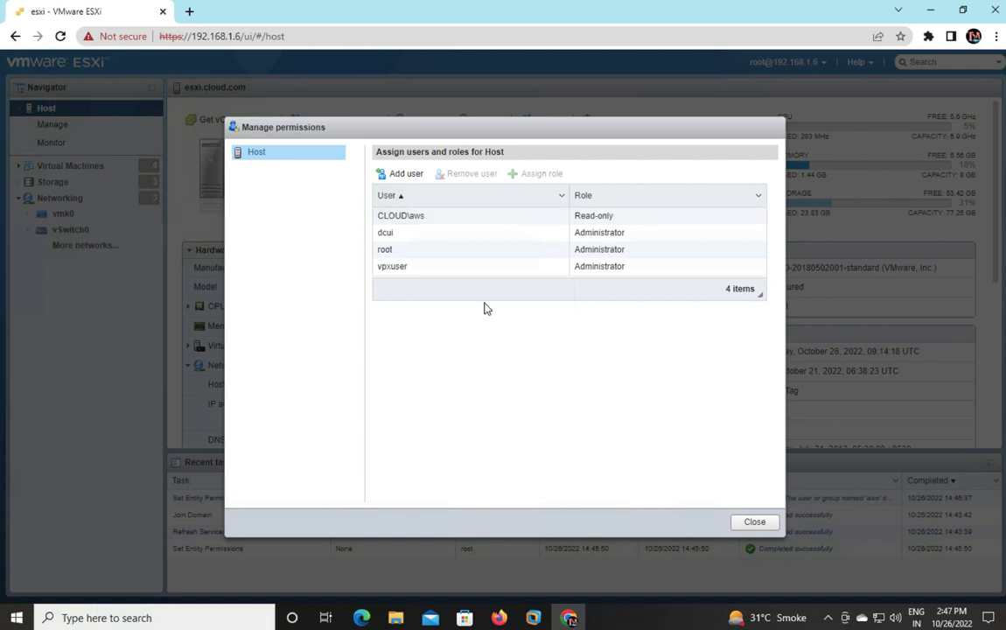
mouse_move(760, 517)
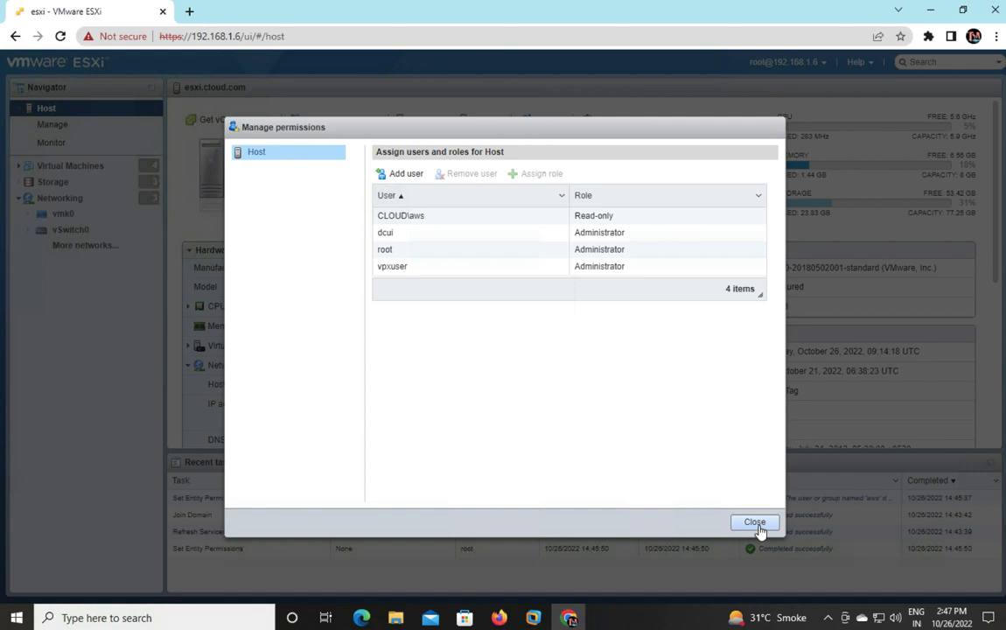
click(754, 521)
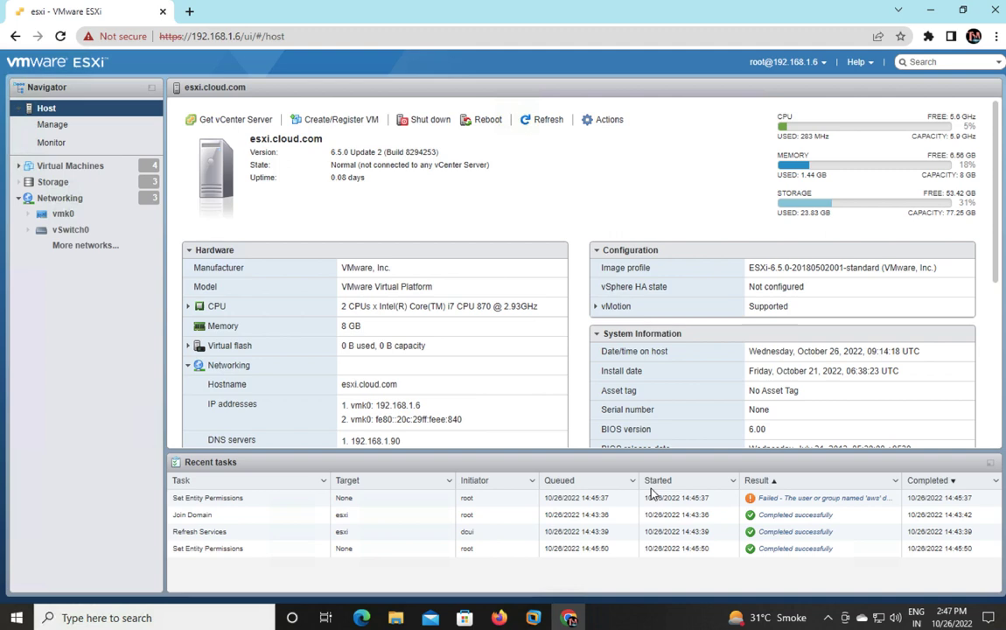
mouse_move(601, 295)
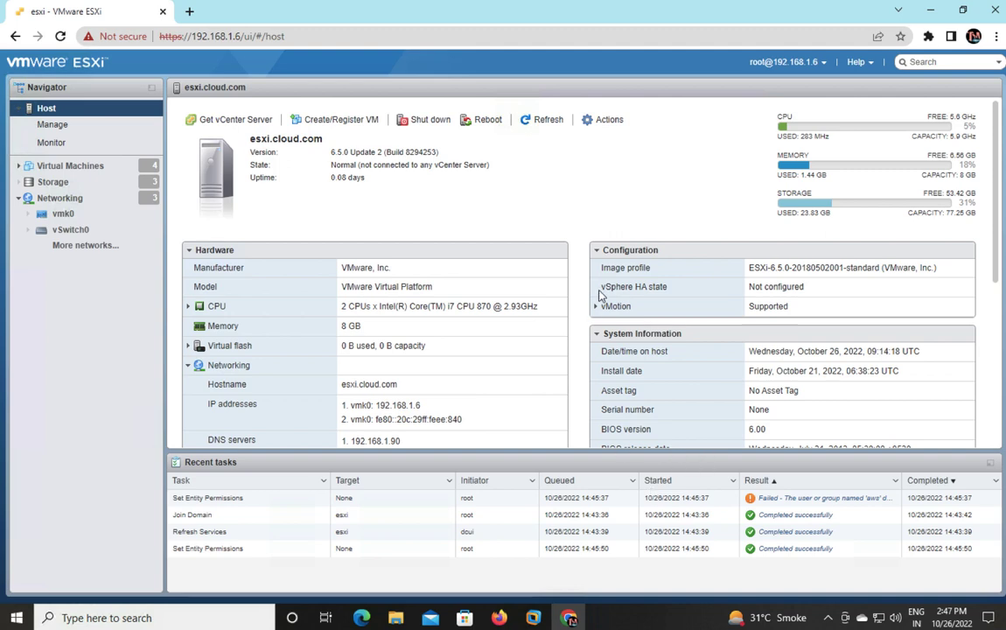